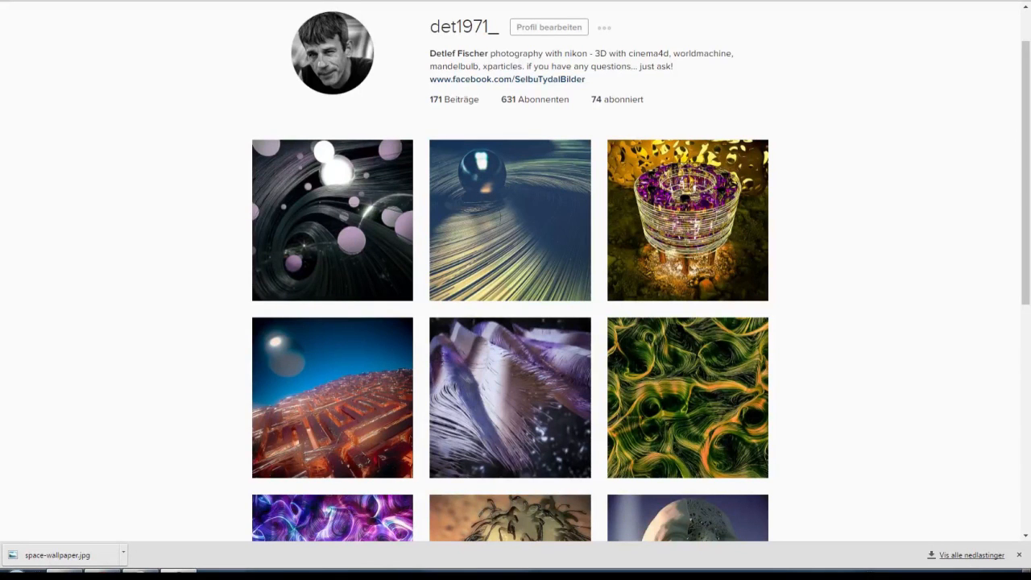
pyautogui.moveTo(520, 71)
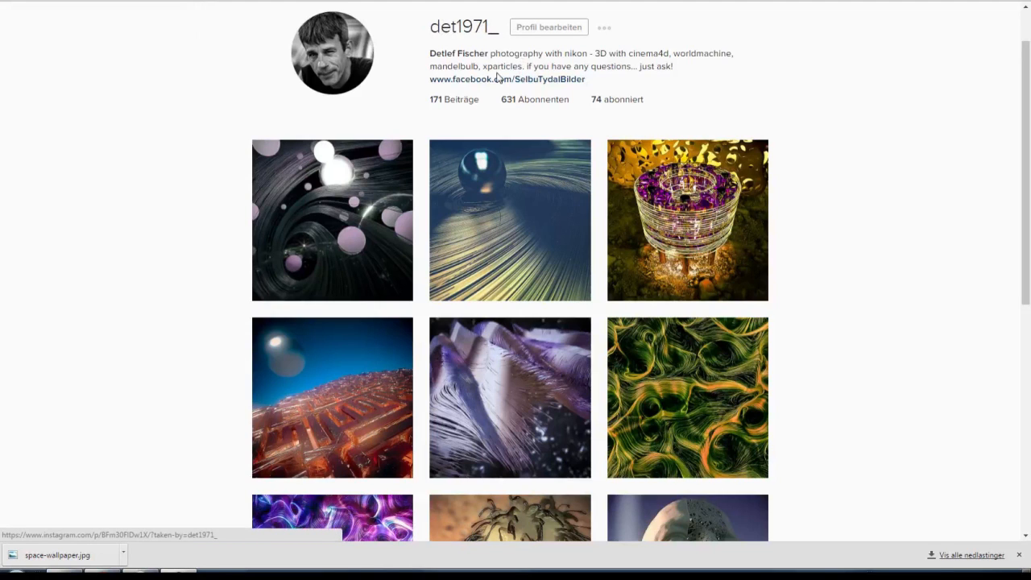
pyautogui.moveTo(492, 84)
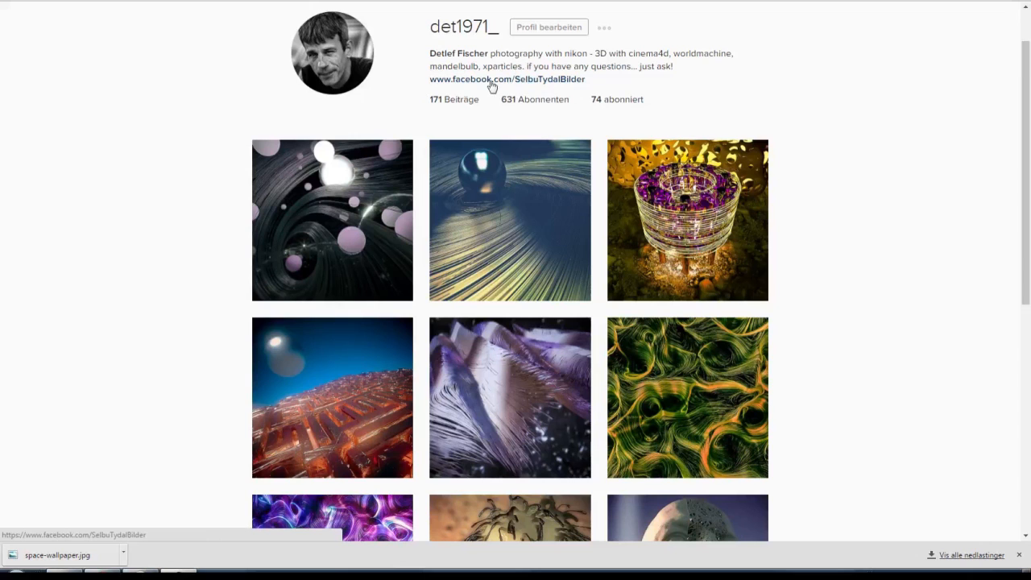
# Visit the linked Facebook page, then view the pink-spheres render post from the profile grid.
pyautogui.click(489, 79)
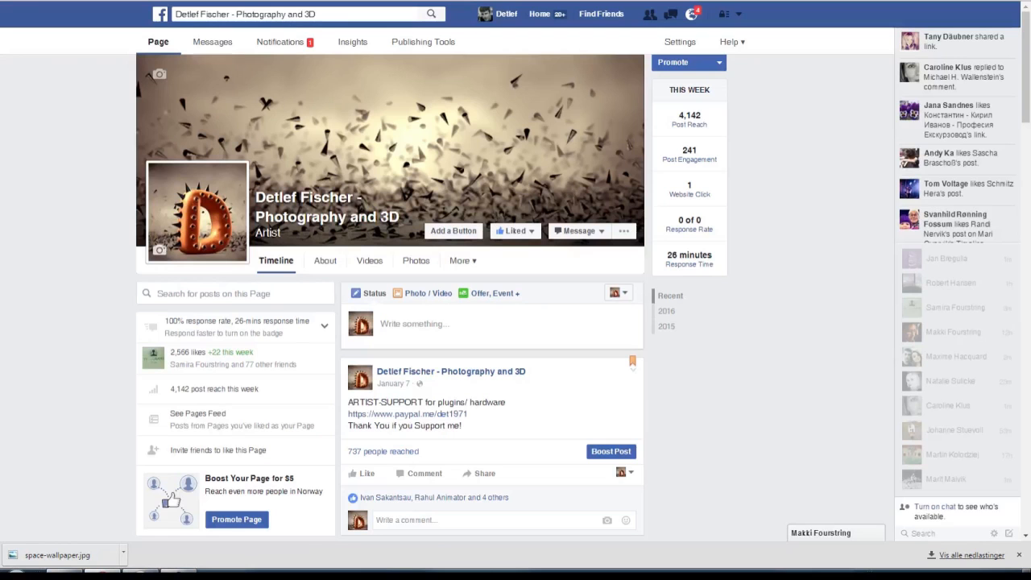
pyautogui.click(580, 232)
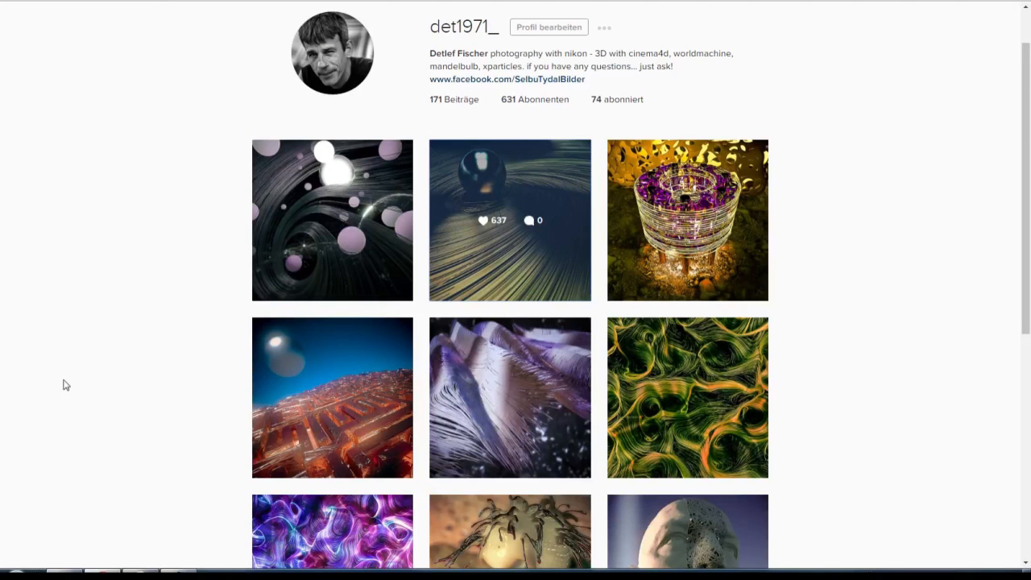
pyautogui.moveTo(428, 264)
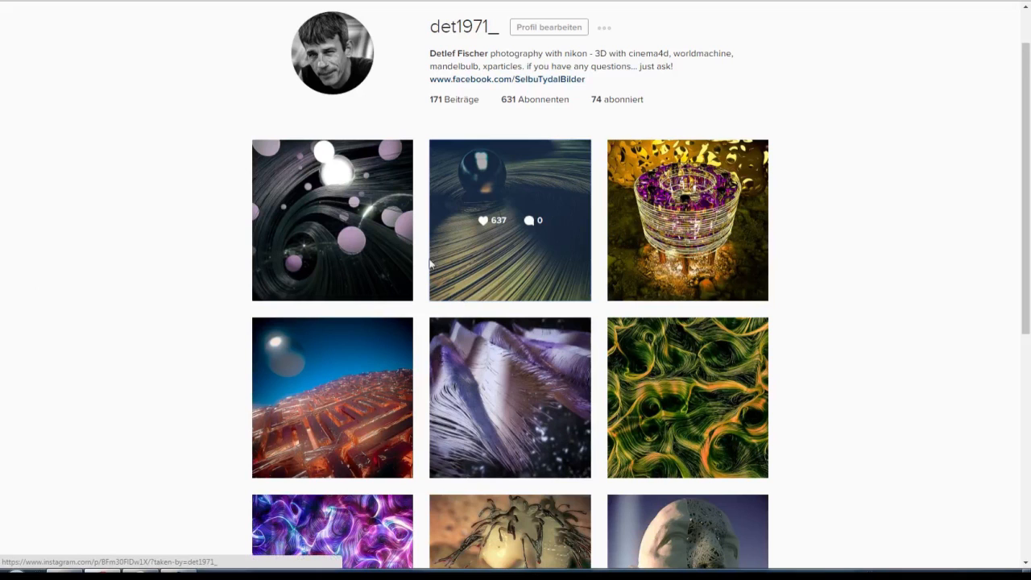
pyautogui.click(509, 219)
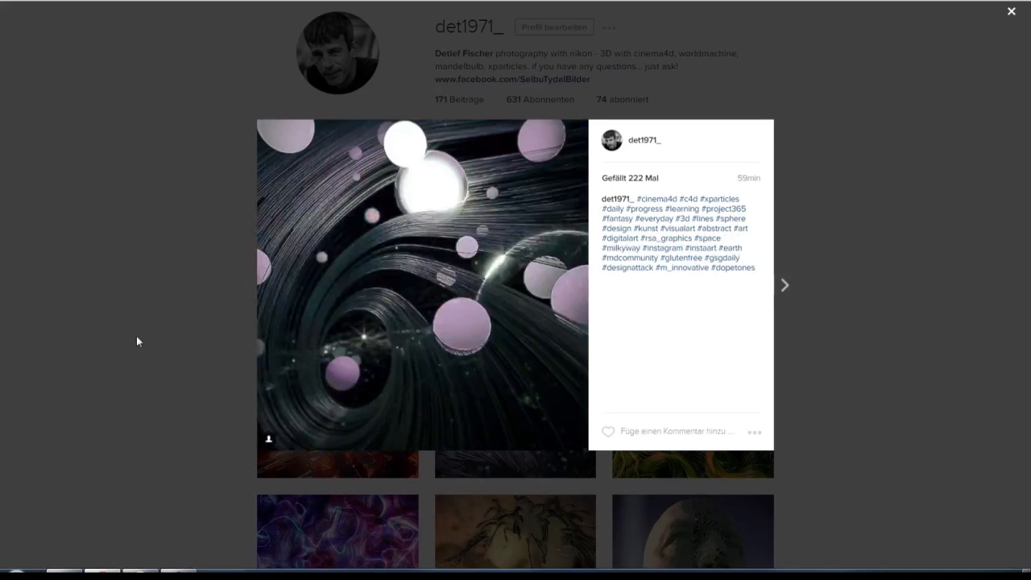
pyautogui.click(1011, 12)
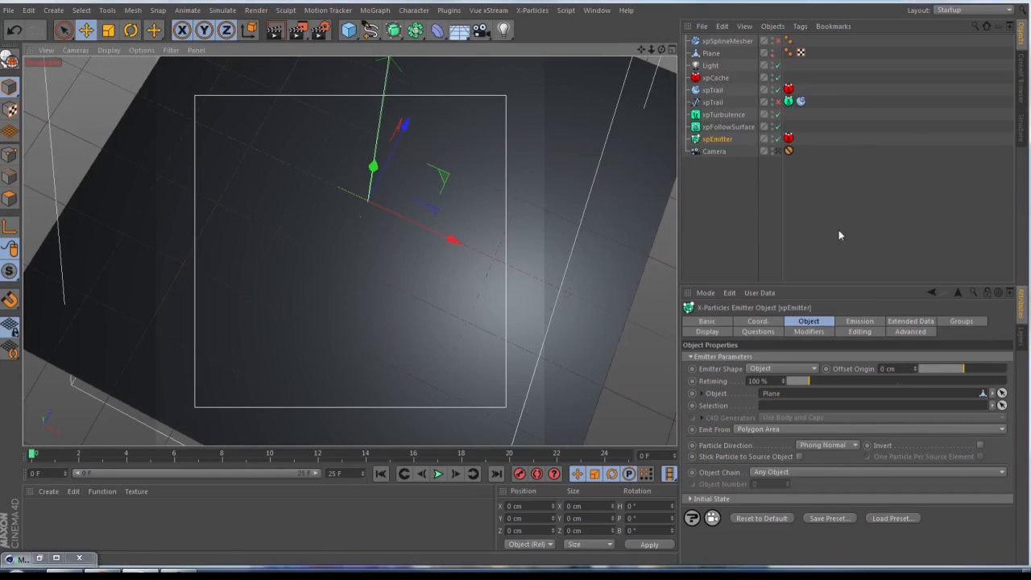
pyautogui.moveTo(692, 400)
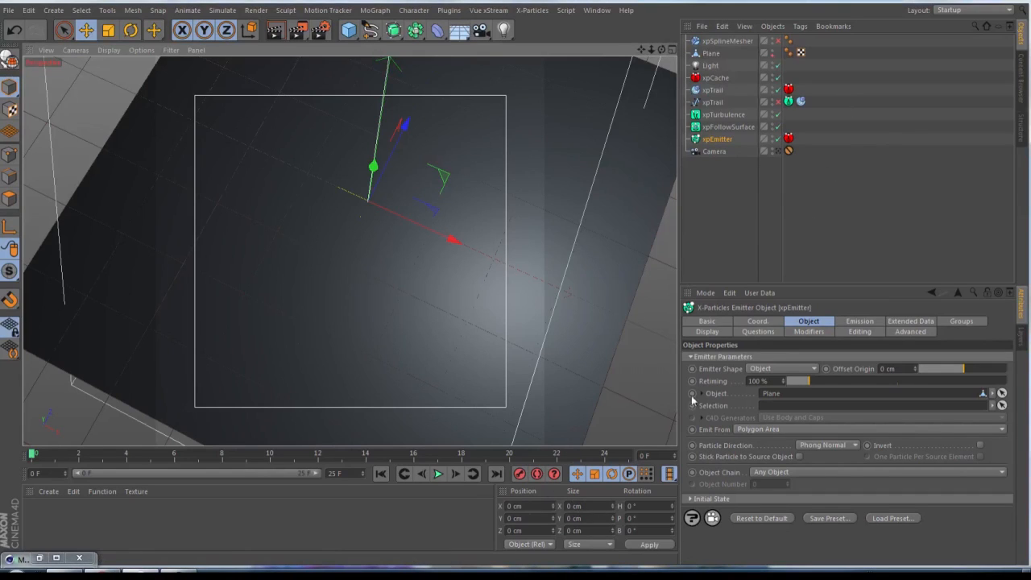
pyautogui.moveTo(394, 254)
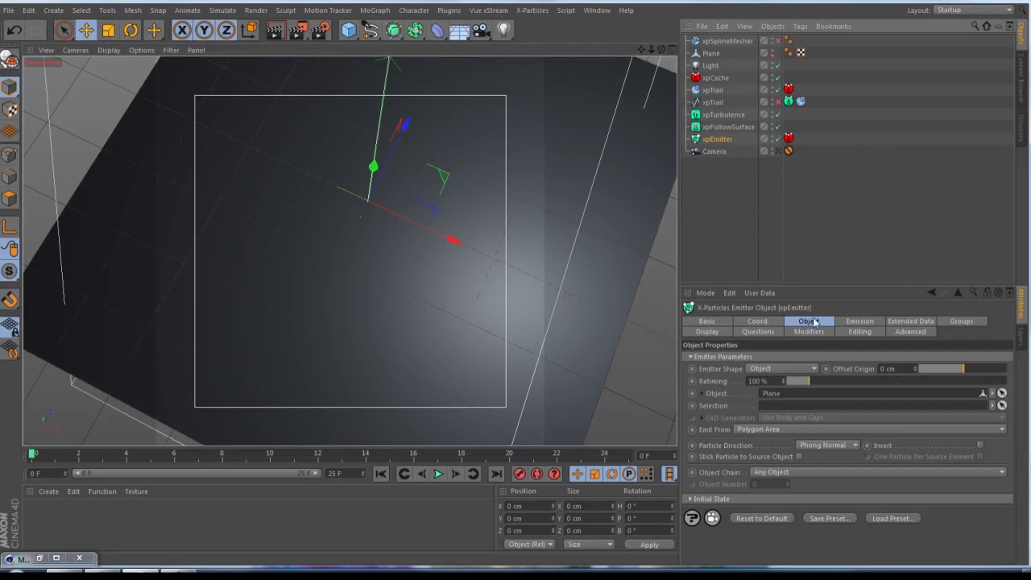
pyautogui.moveTo(777, 403)
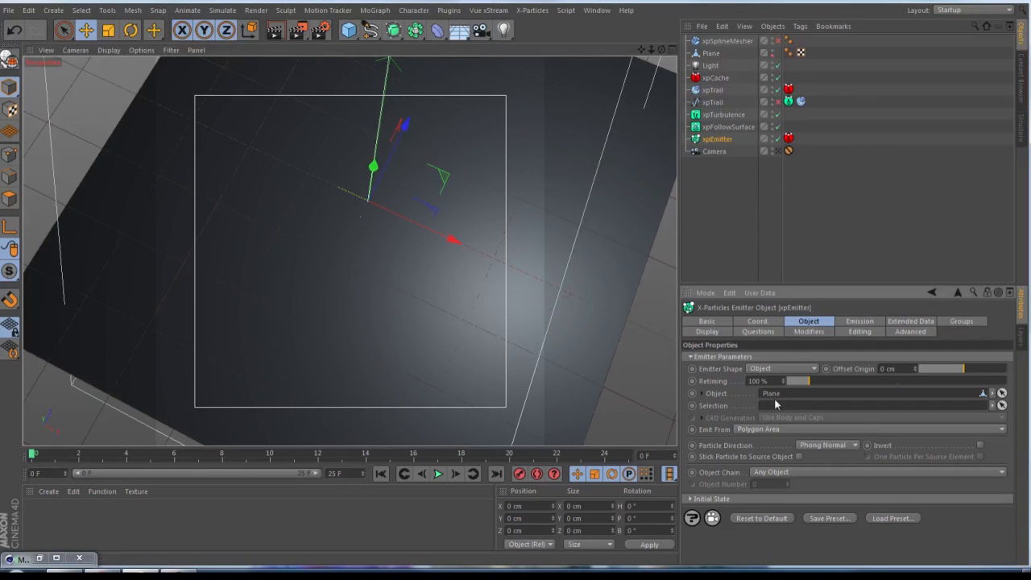
# Show the xpEmitter's Emission settings with shot count, birth mode and speed.
pyautogui.click(858, 321)
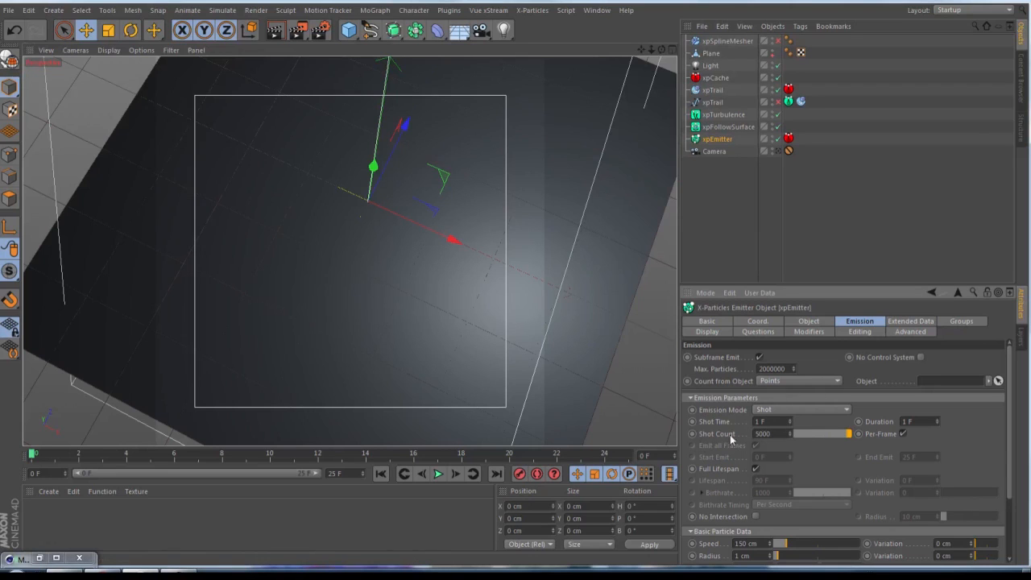
pyautogui.moveTo(733, 170)
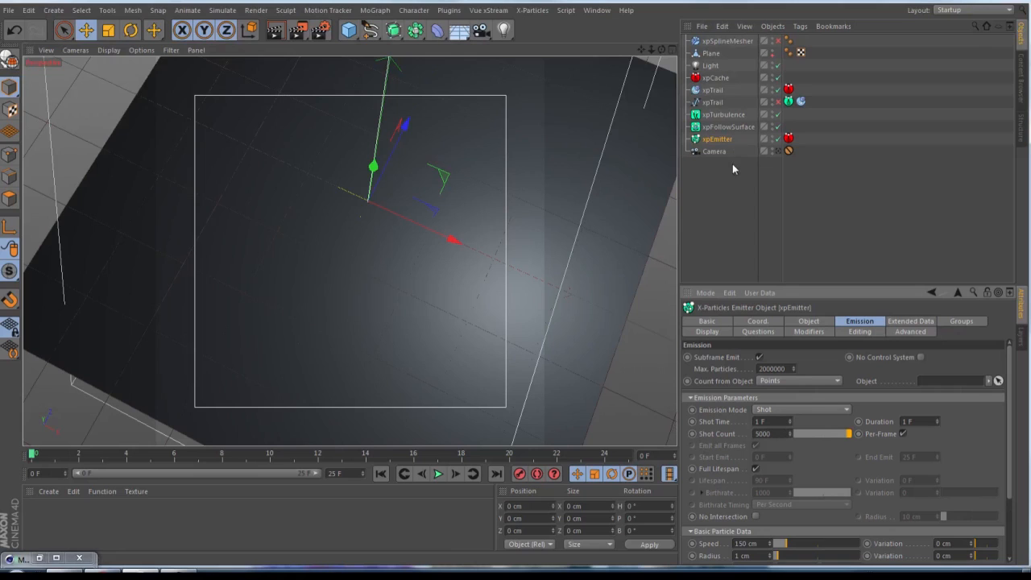
pyautogui.moveTo(586, 26)
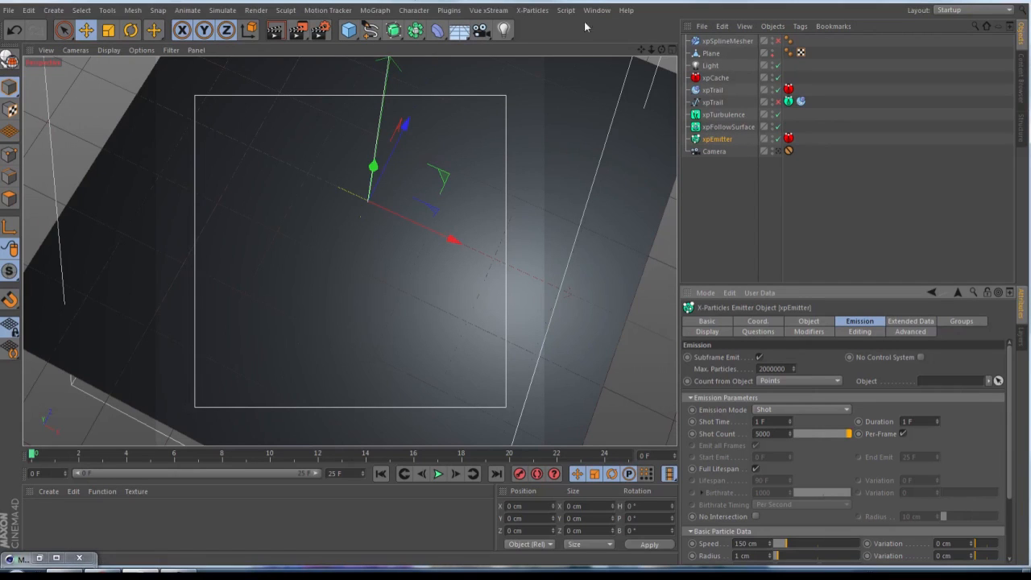
# Inspect the xpFollowSurface modifier, then show the xpTurbulence modifier's settings.
pyautogui.click(729, 126)
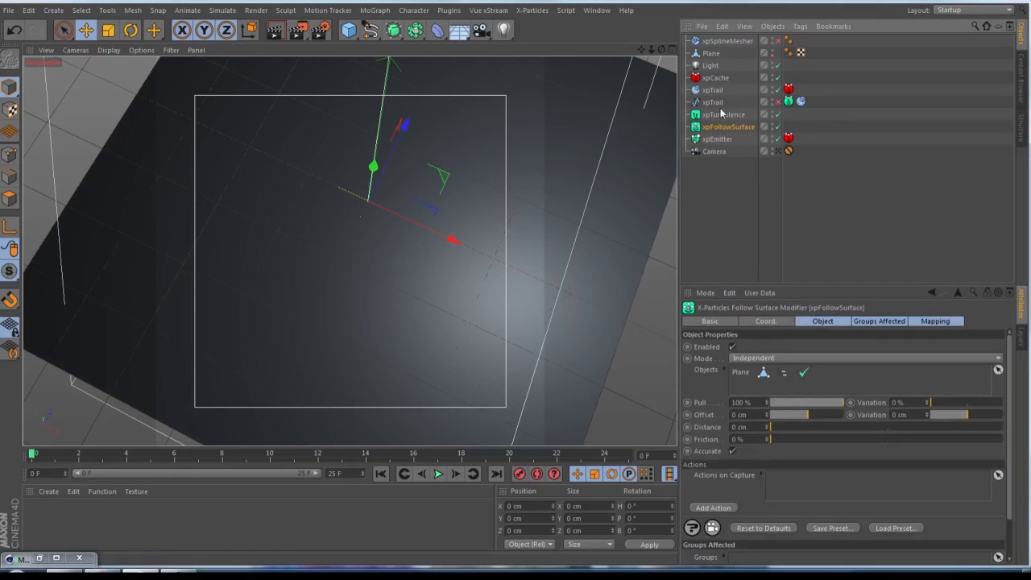
pyautogui.click(531, 10)
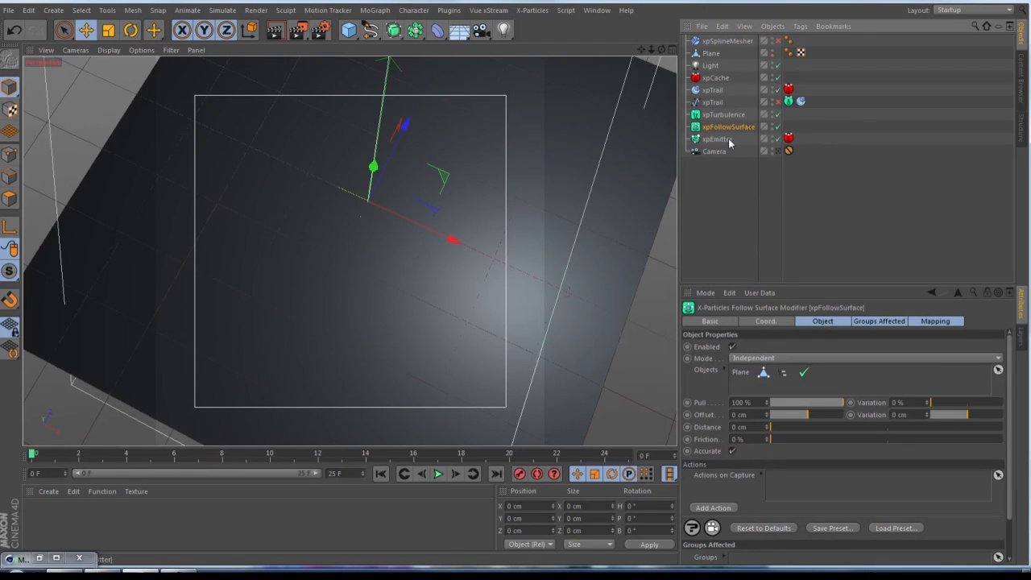
pyautogui.moveTo(717, 432)
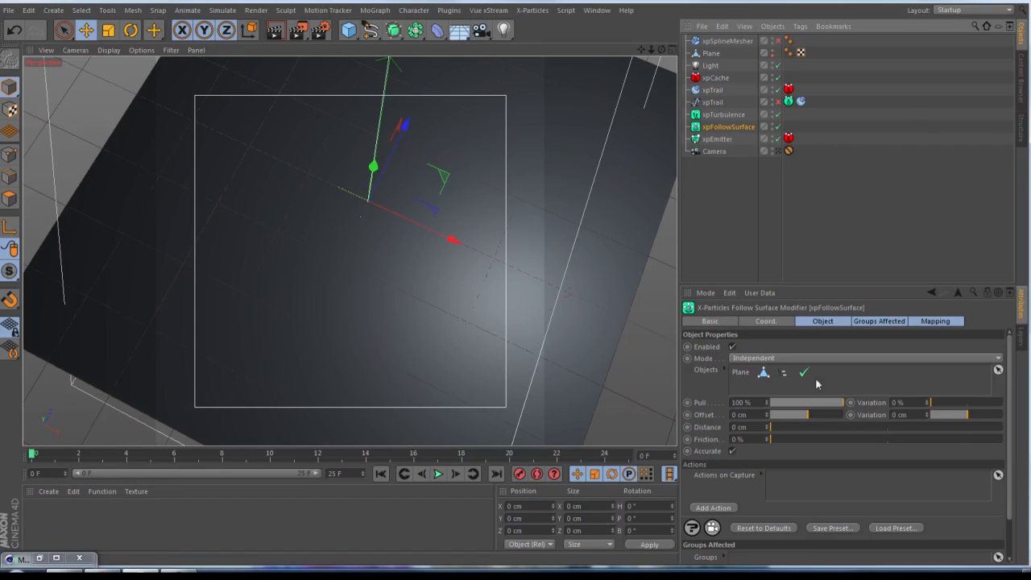
pyautogui.click(722, 115)
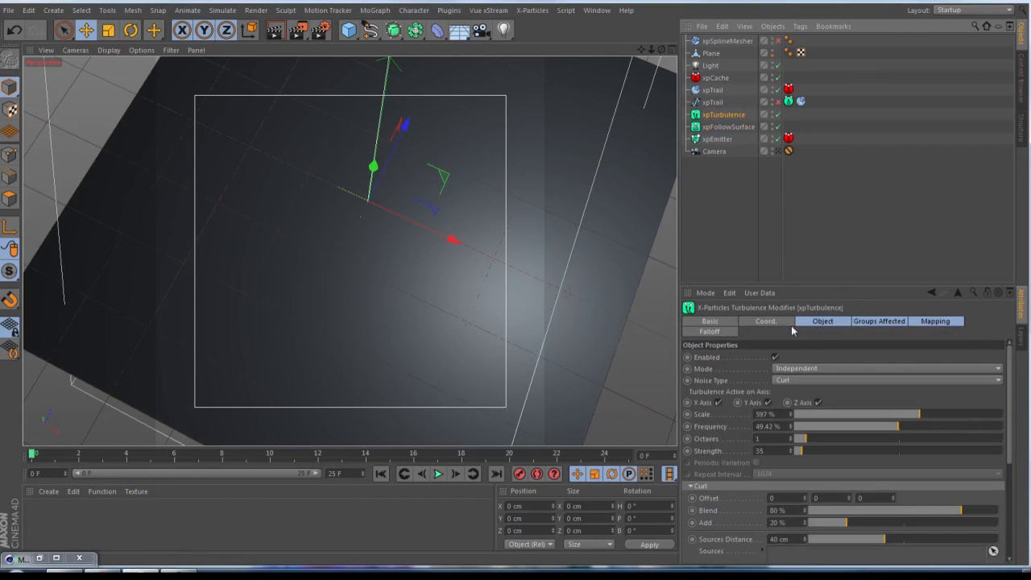
pyautogui.moveTo(786, 413)
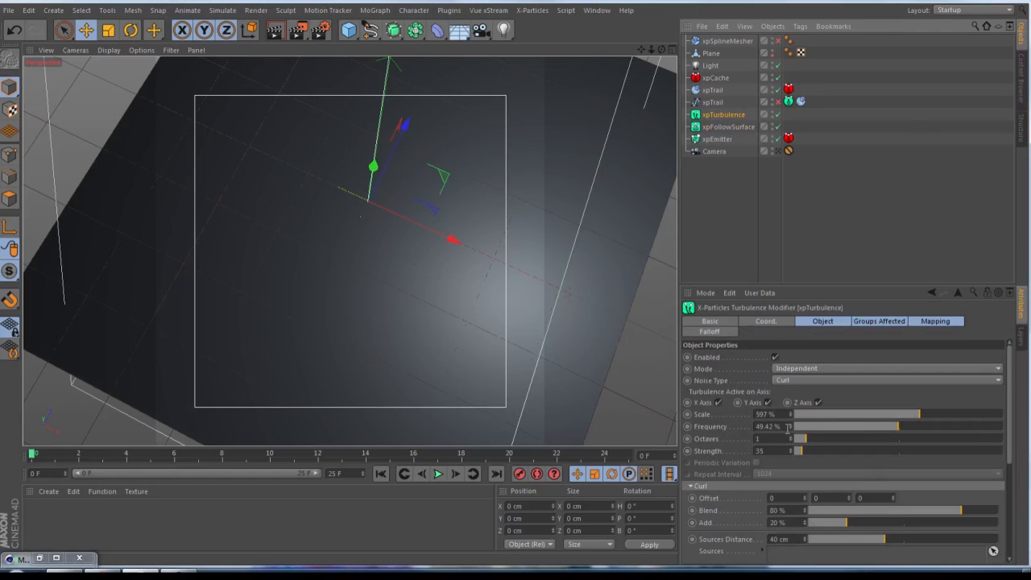
pyautogui.moveTo(721, 460)
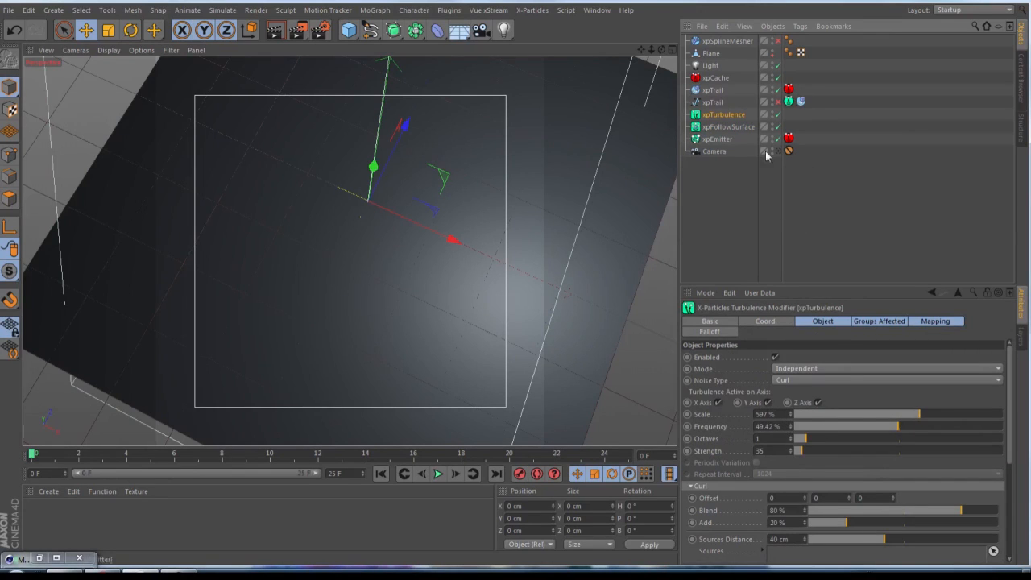
# Show the xpTrail object's settings and set its intermediate points to Uniform.
pyautogui.click(717, 138)
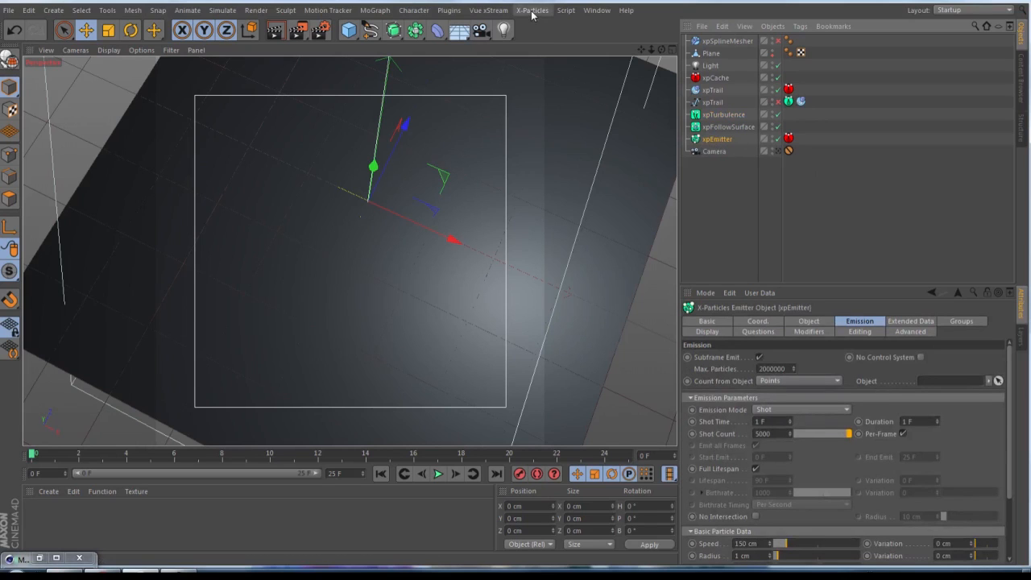
pyautogui.moveTo(704, 97)
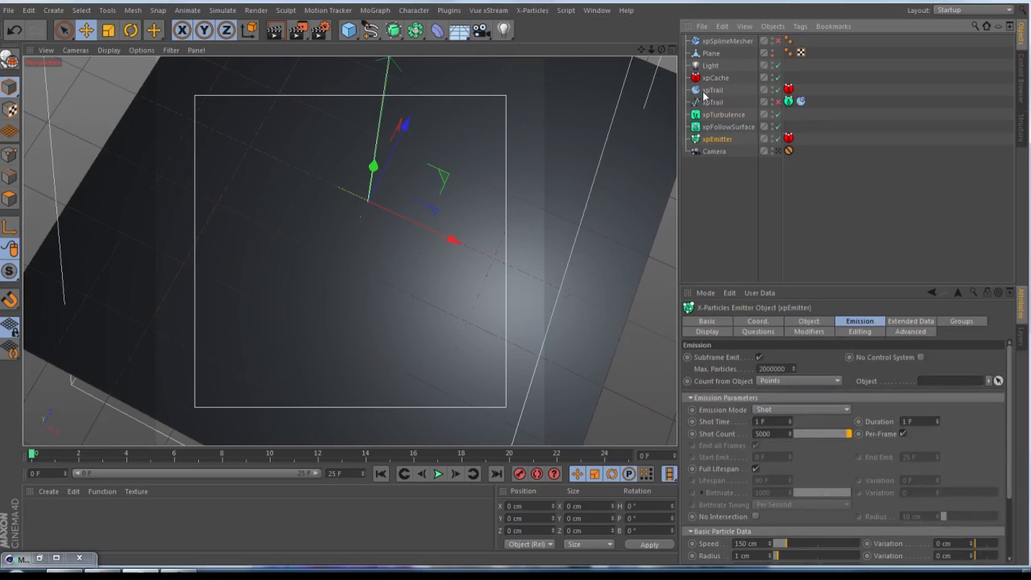
pyautogui.click(714, 91)
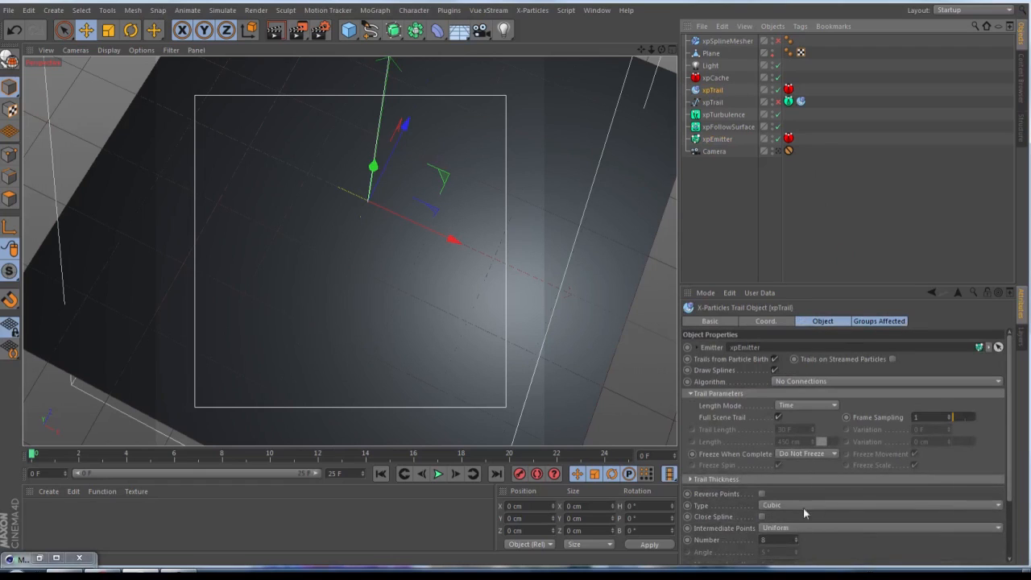
pyautogui.moveTo(716, 538)
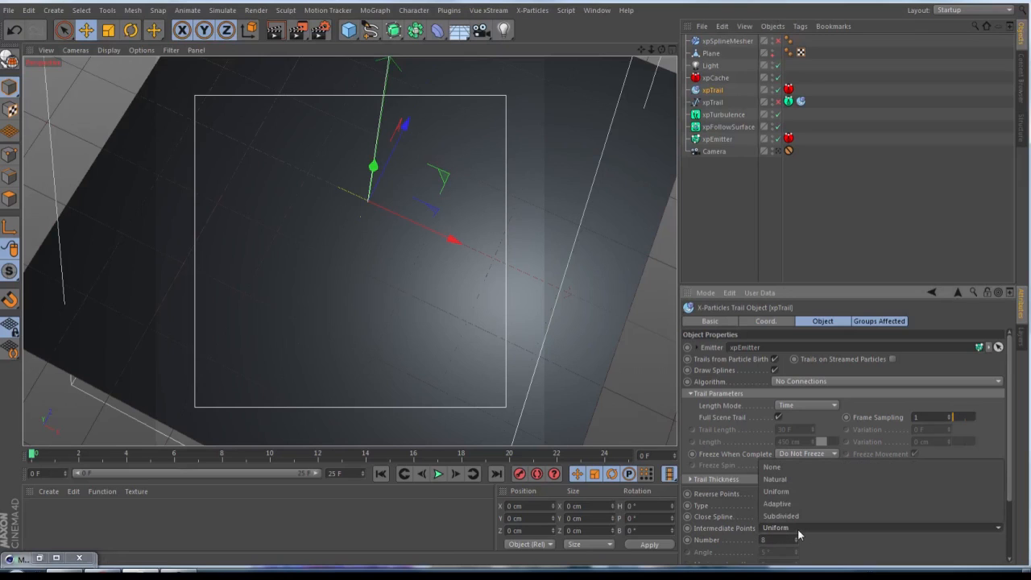
pyautogui.click(777, 506)
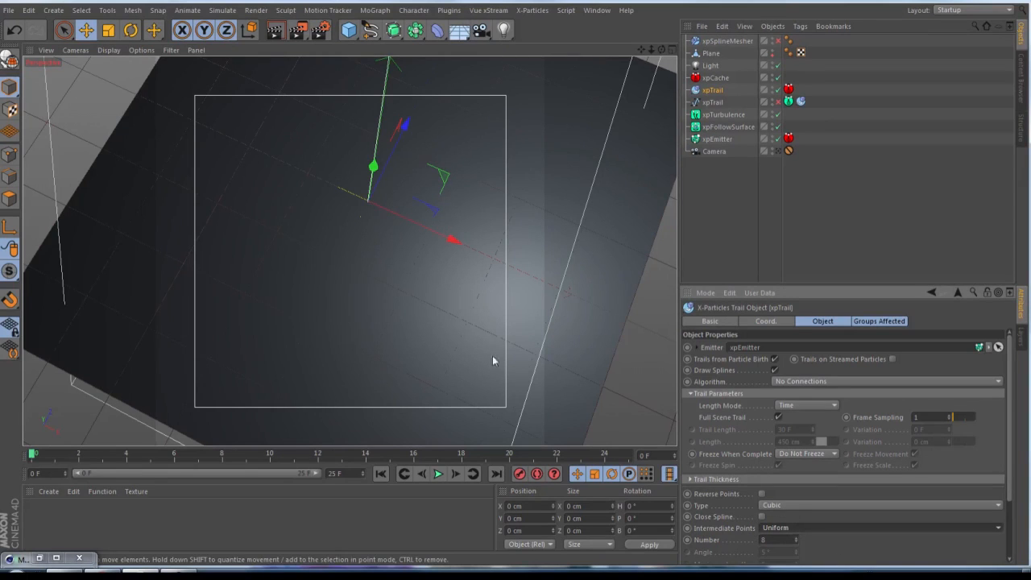
pyautogui.moveTo(406, 87)
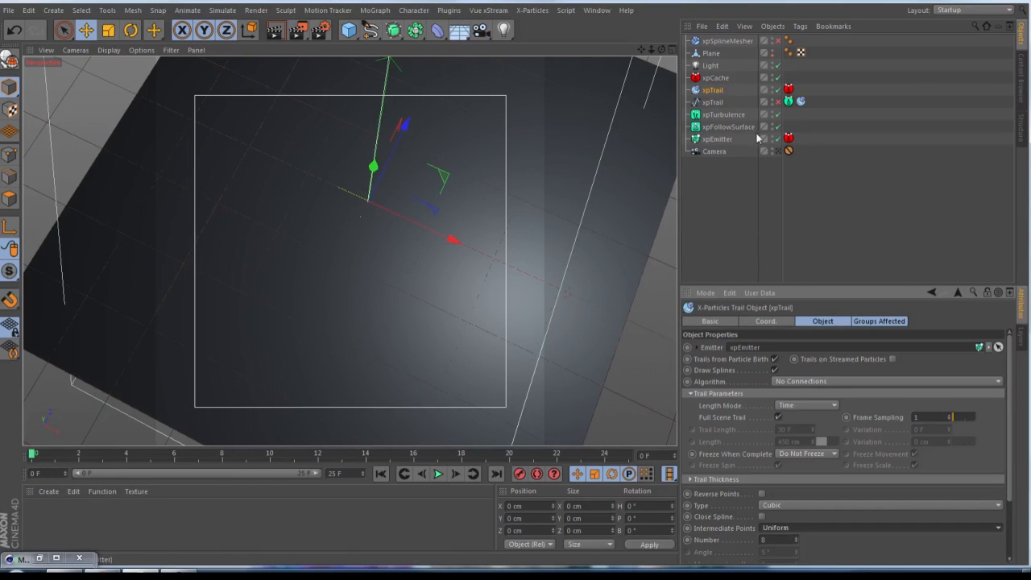
# Select the xpEmitter, then show the X-Particles cache object's external cache settings.
pyautogui.click(719, 139)
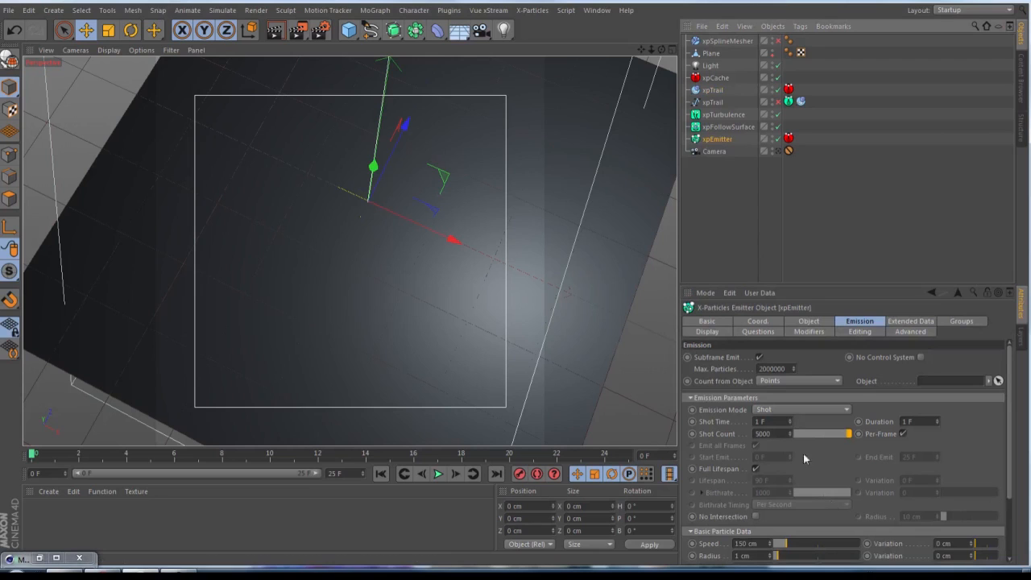
pyautogui.moveTo(532, 10)
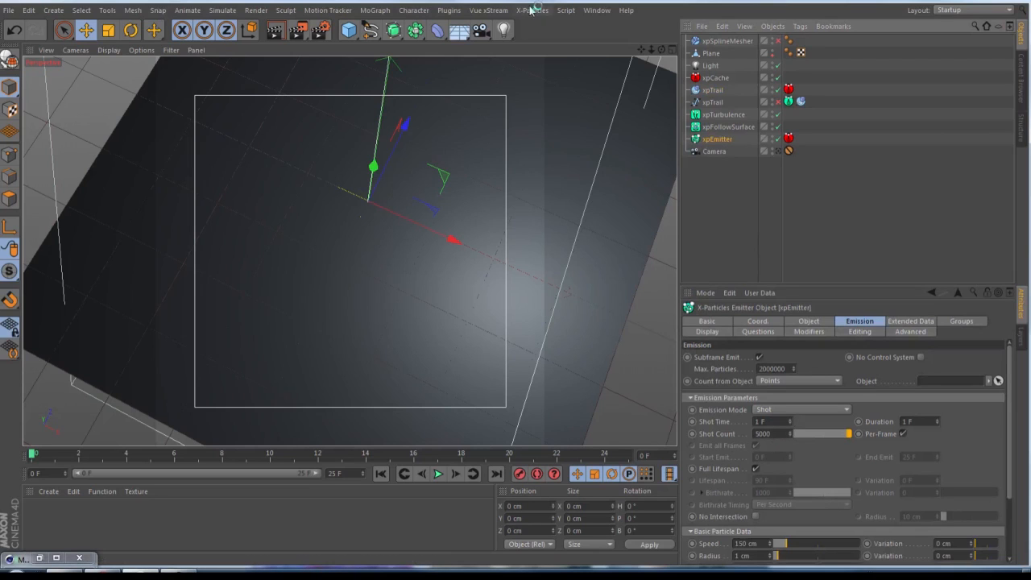
pyautogui.click(532, 10)
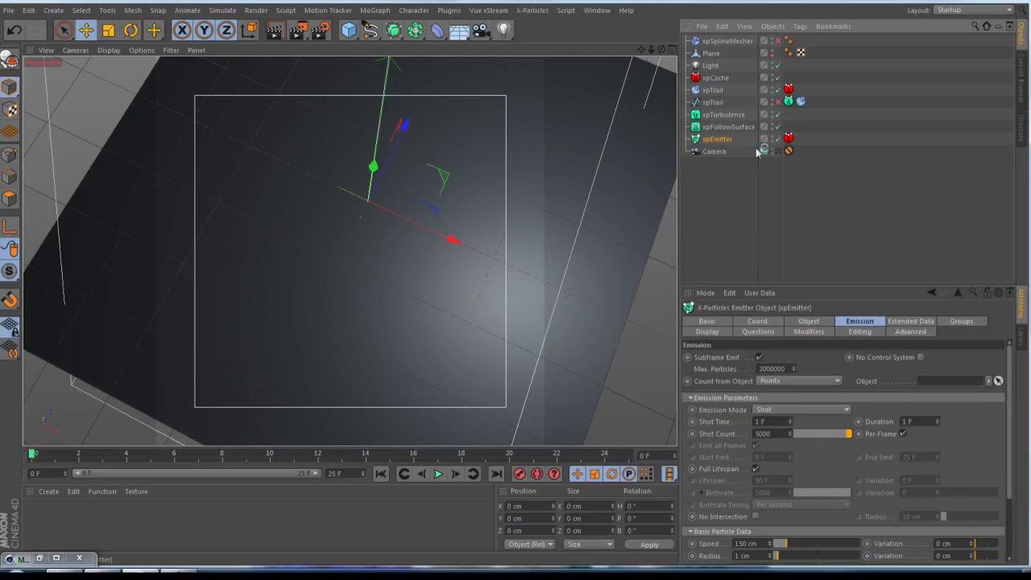
pyautogui.click(716, 77)
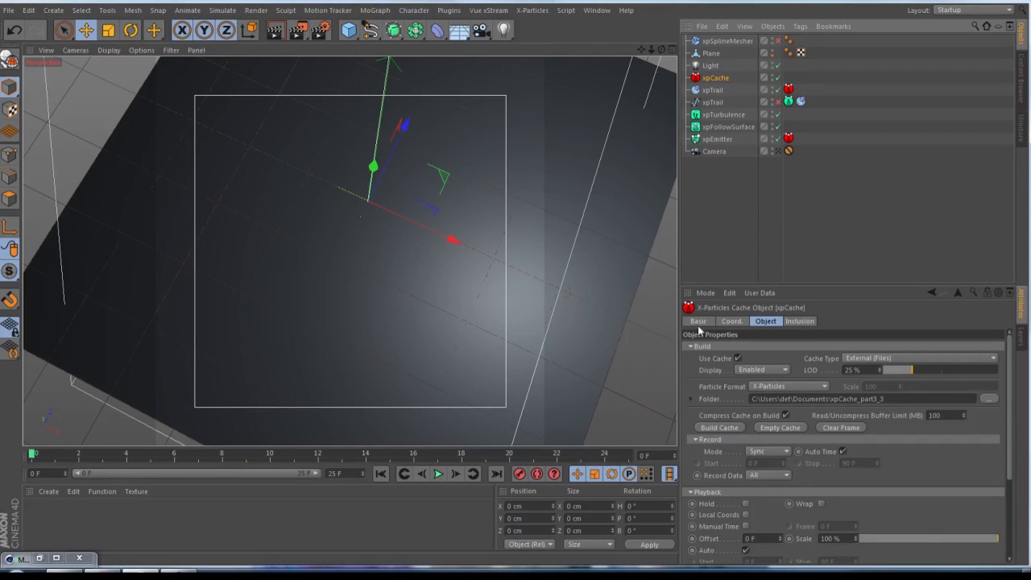
pyautogui.moveTo(786, 219)
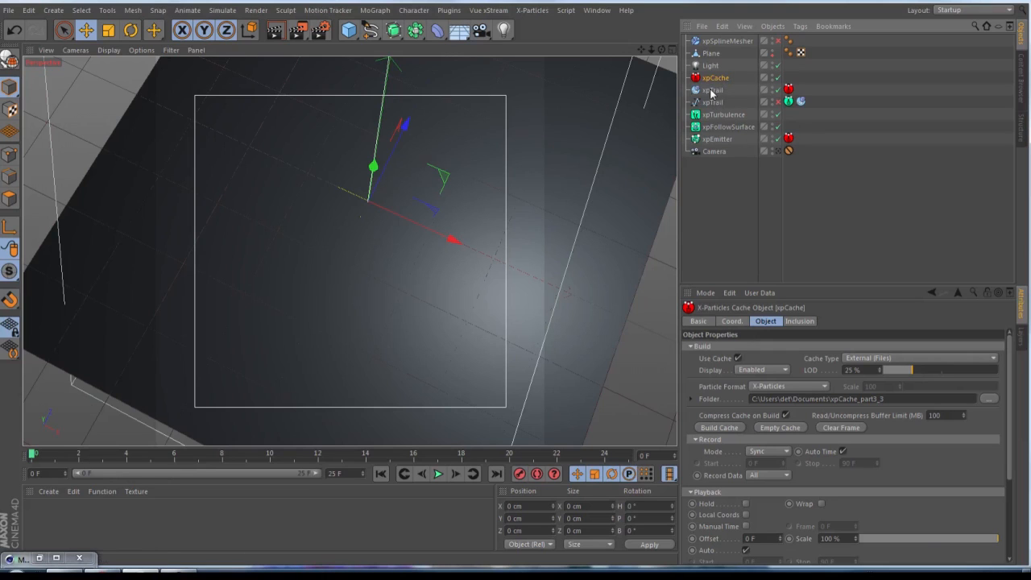
# Review the xpTrail object, then show the xpSplineMesher's size and spacing settings.
pyautogui.click(712, 91)
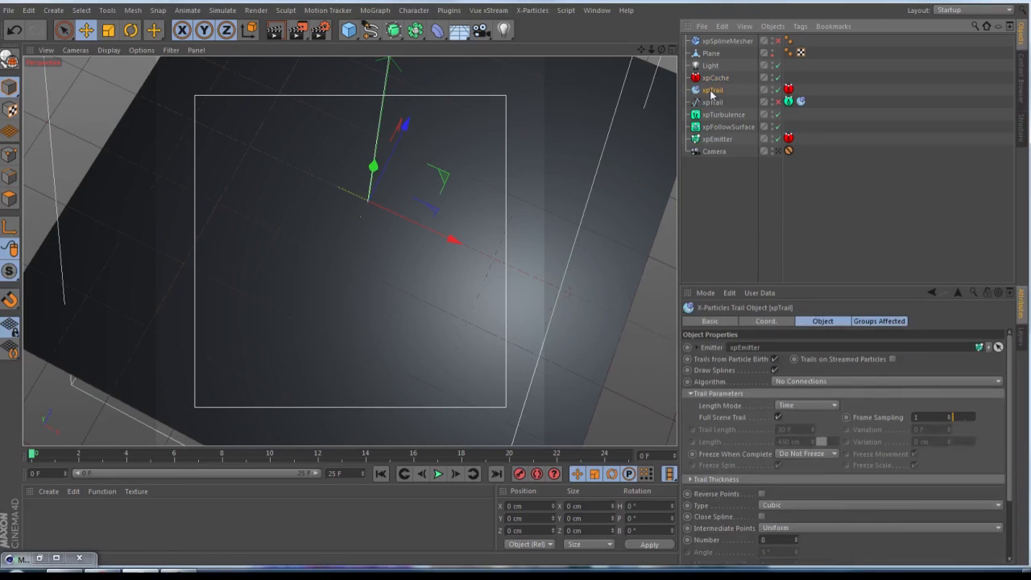
pyautogui.rightClick(712, 90)
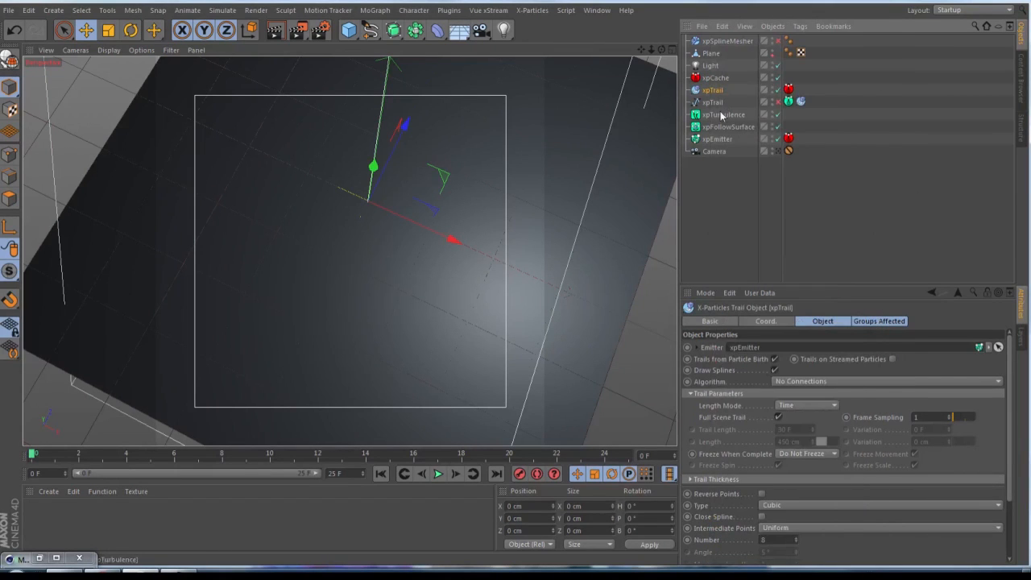
pyautogui.moveTo(707, 104)
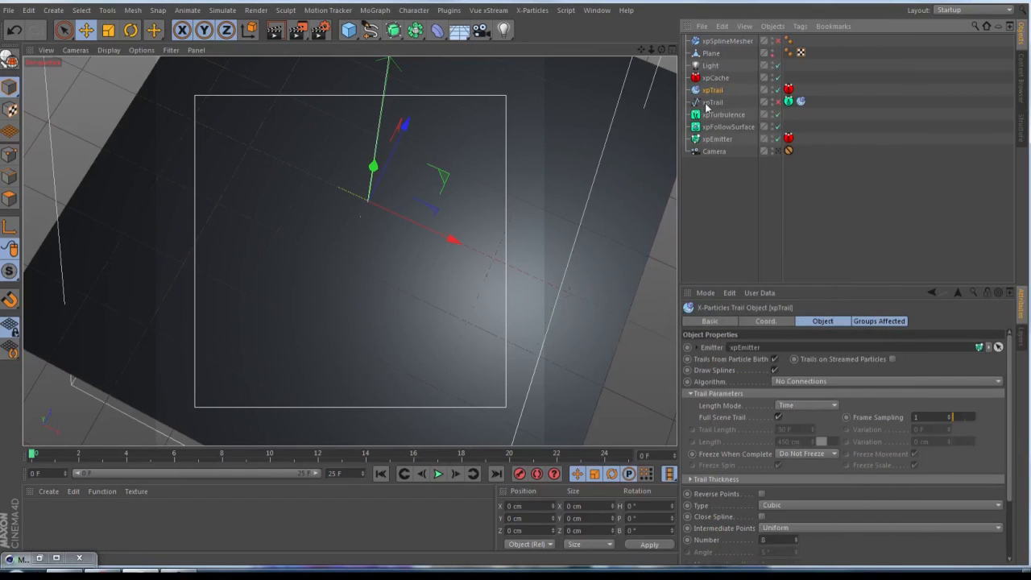
pyautogui.moveTo(741, 55)
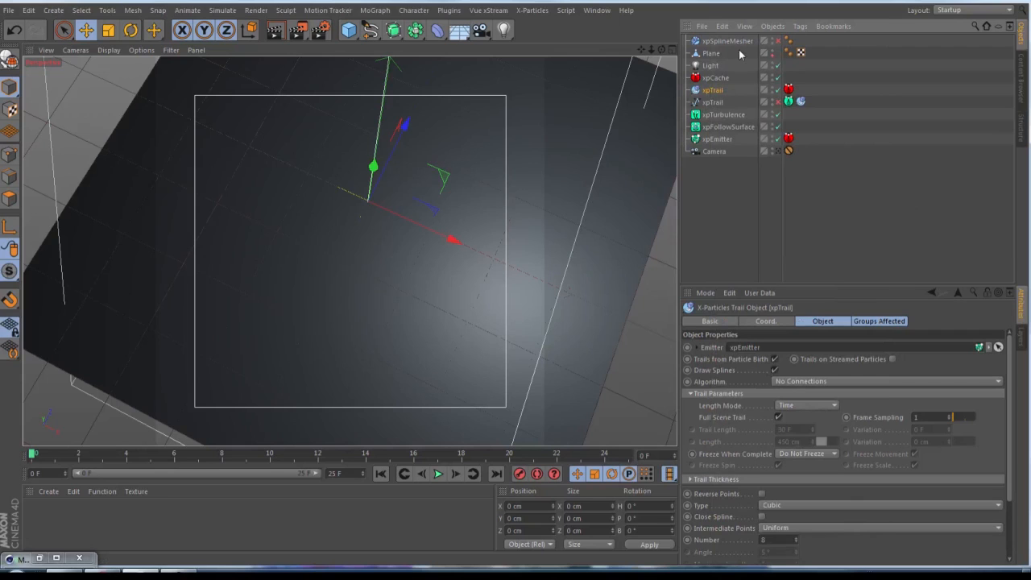
pyautogui.click(728, 40)
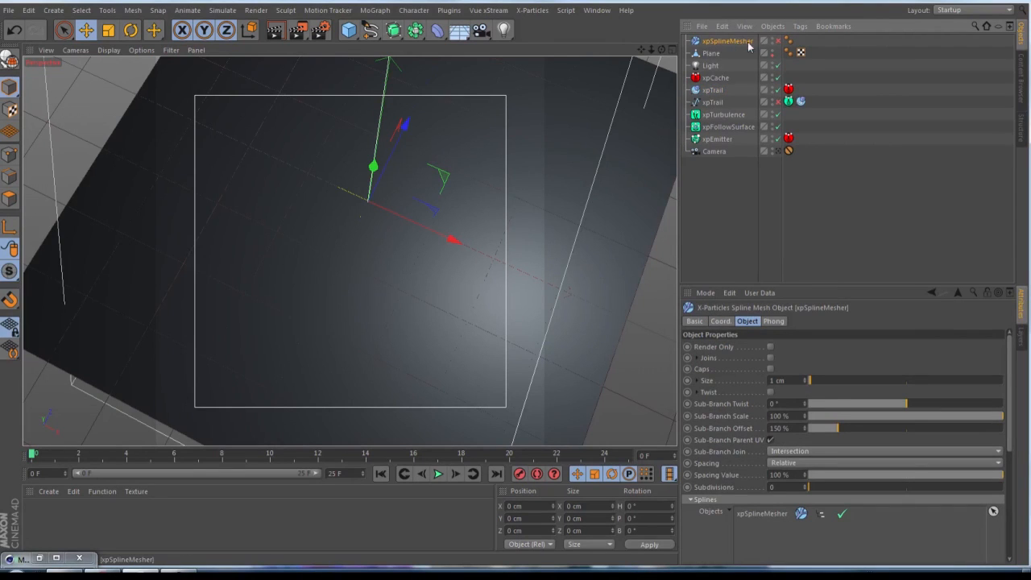
pyautogui.click(532, 10)
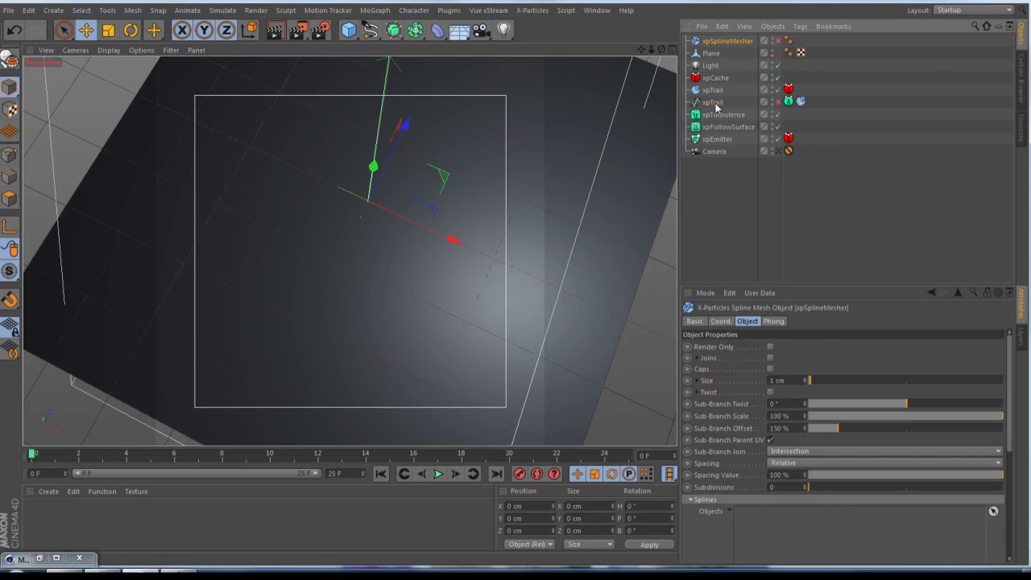
pyautogui.click(728, 42)
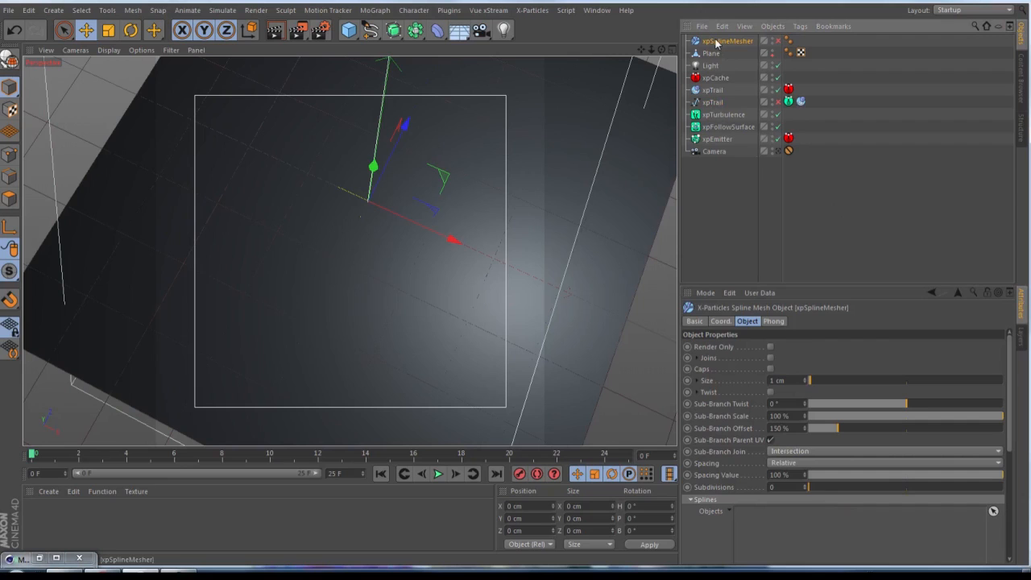
pyautogui.rightClick(729, 42)
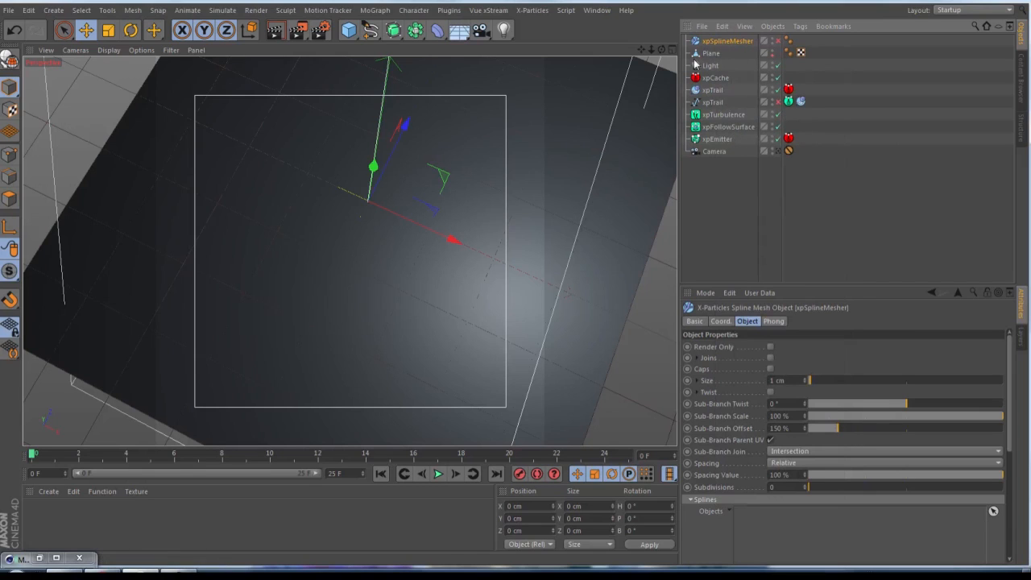
pyautogui.moveTo(734, 190)
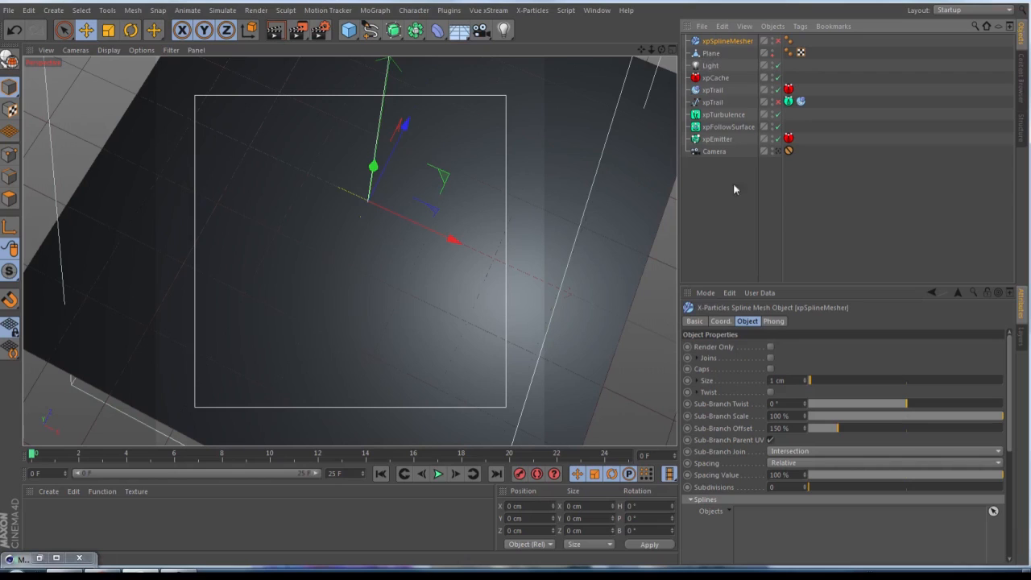
pyautogui.moveTo(274, 45)
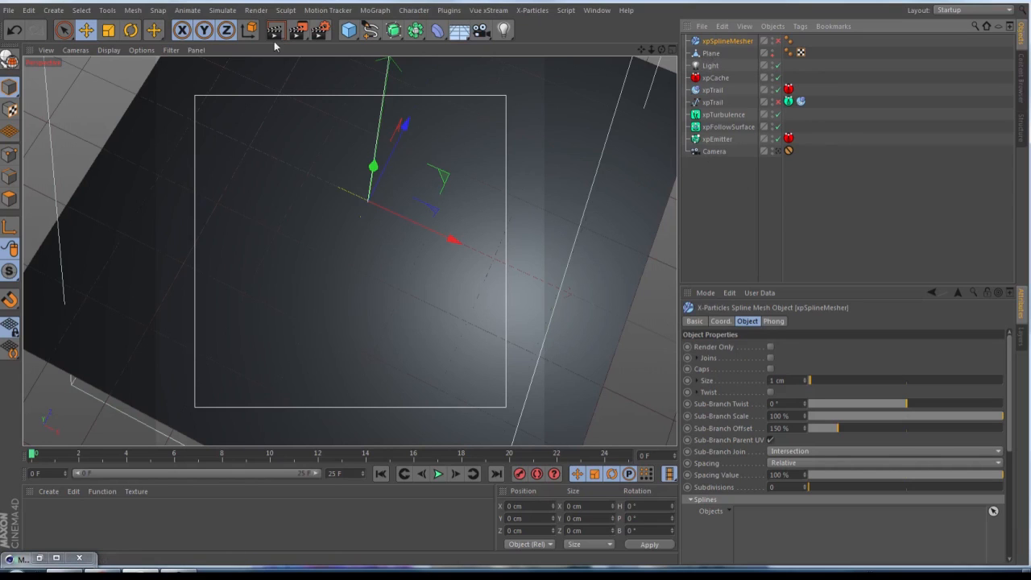
# Switch to the finished trails scene, orbit it, and select the xpSplineMesher polygon object.
pyautogui.click(596, 10)
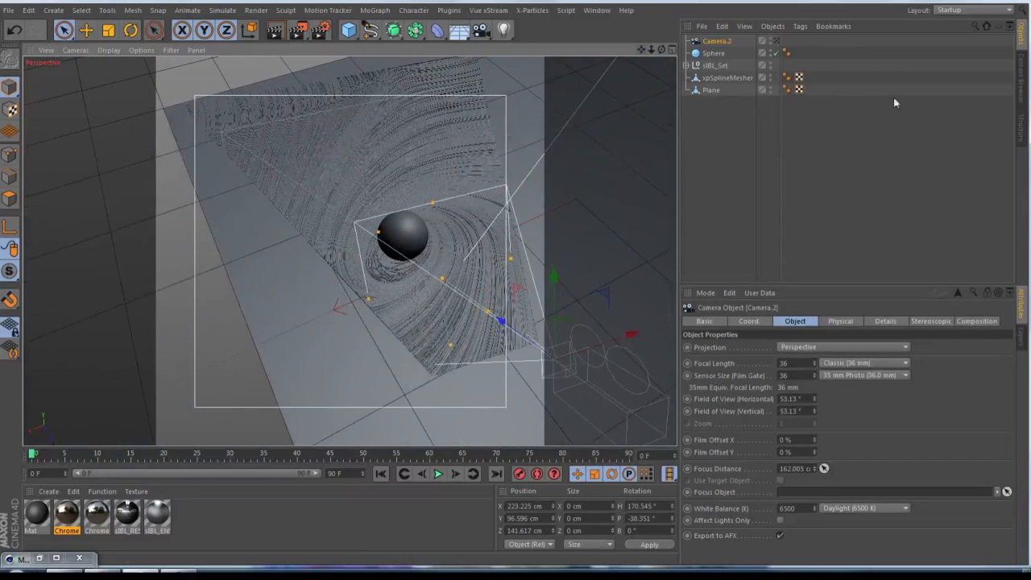
pyautogui.moveTo(384, 388)
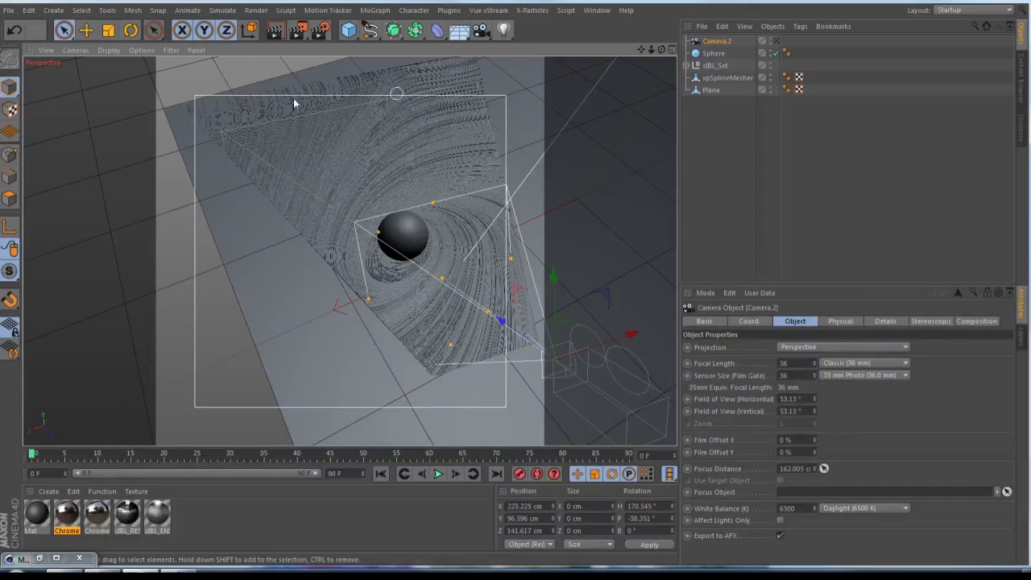
pyautogui.moveTo(485, 124)
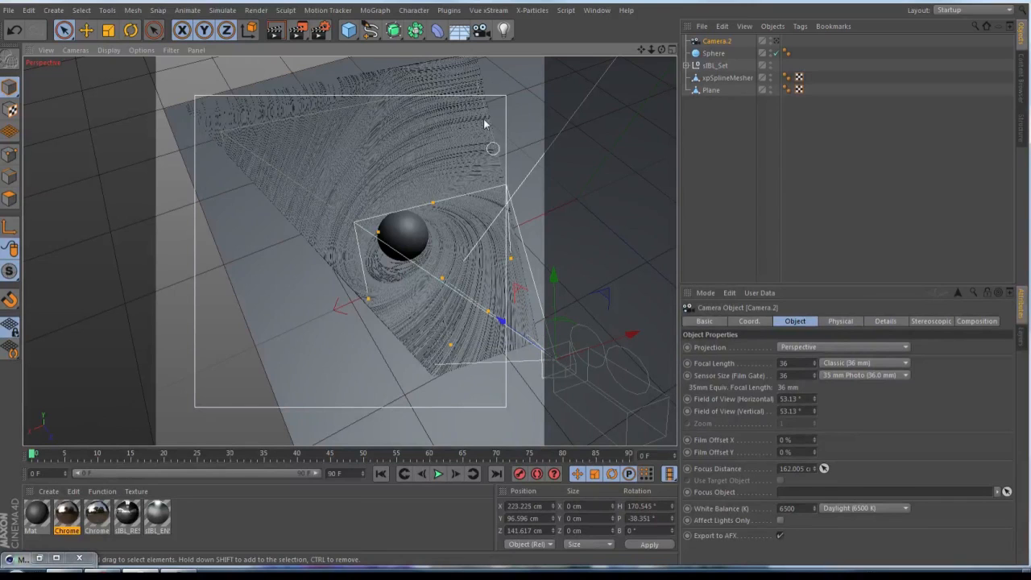
pyautogui.moveTo(565, 346)
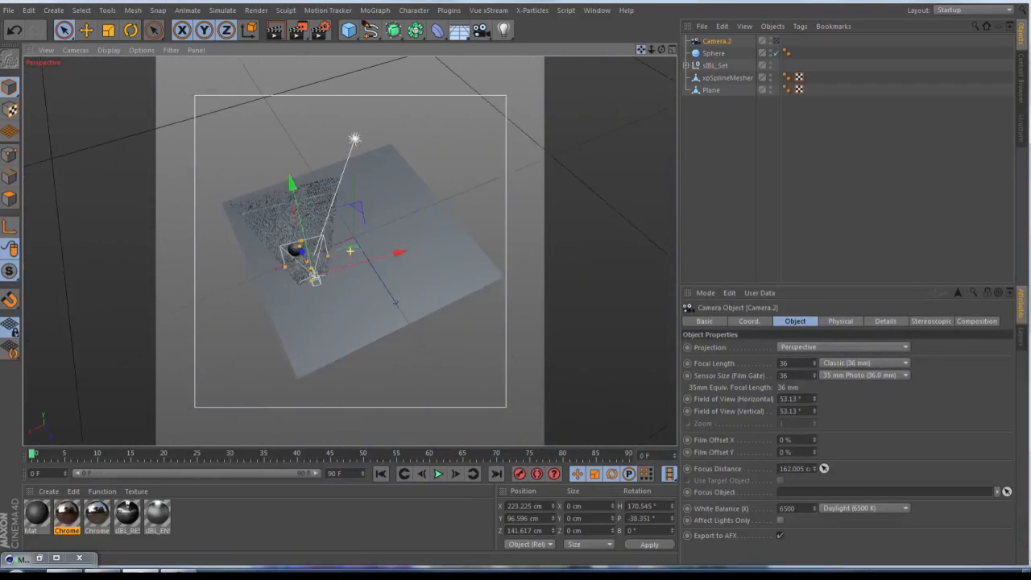
pyautogui.moveTo(351, 249); pyautogui.dragTo(346, 113)
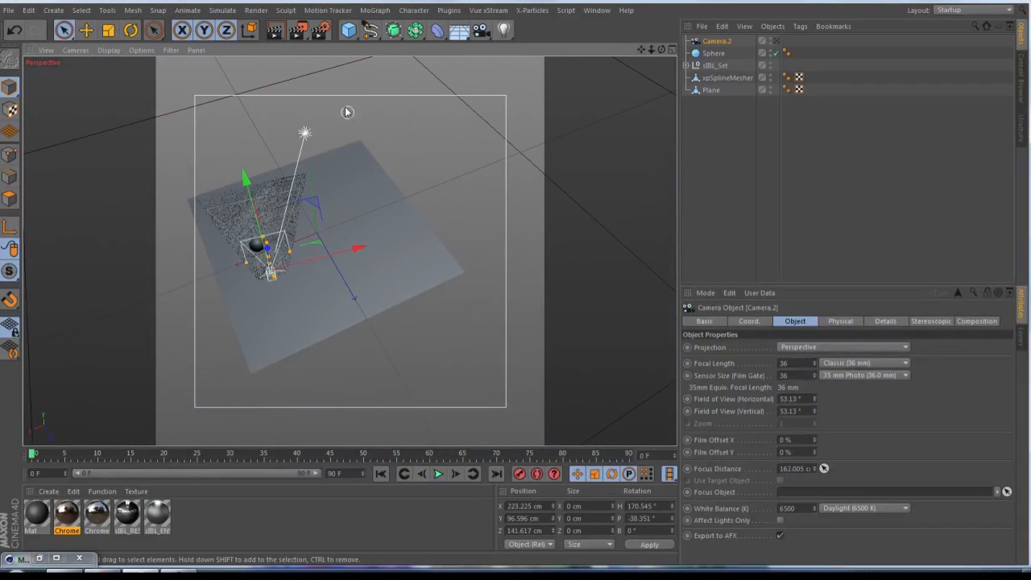
pyautogui.moveTo(289, 164)
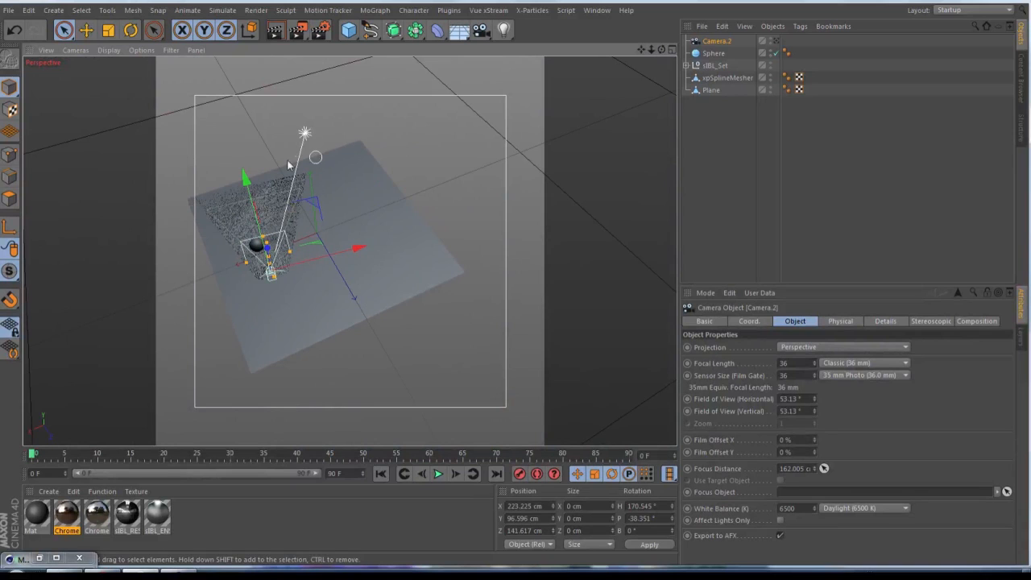
pyautogui.moveTo(216, 192)
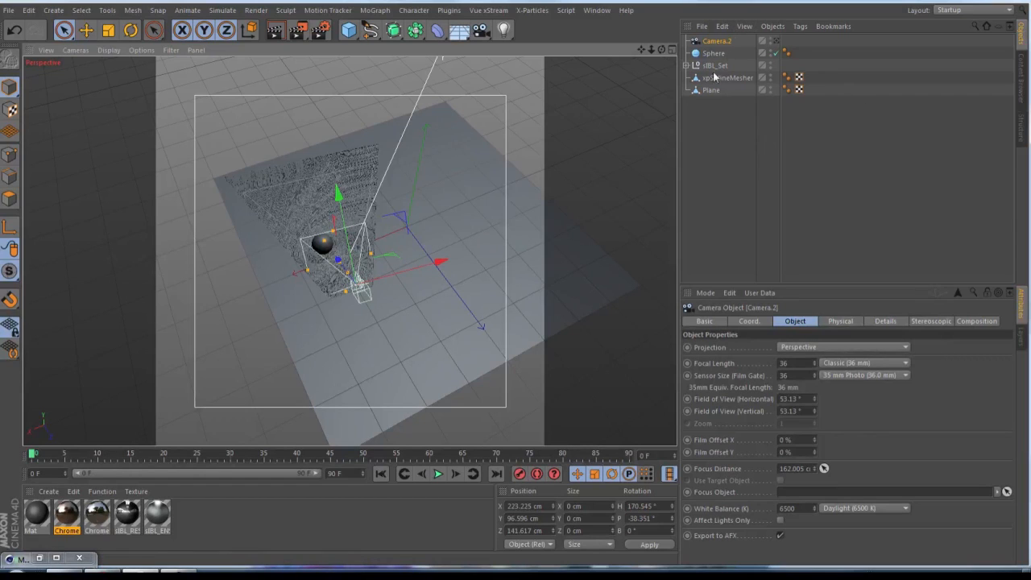
pyautogui.click(728, 78)
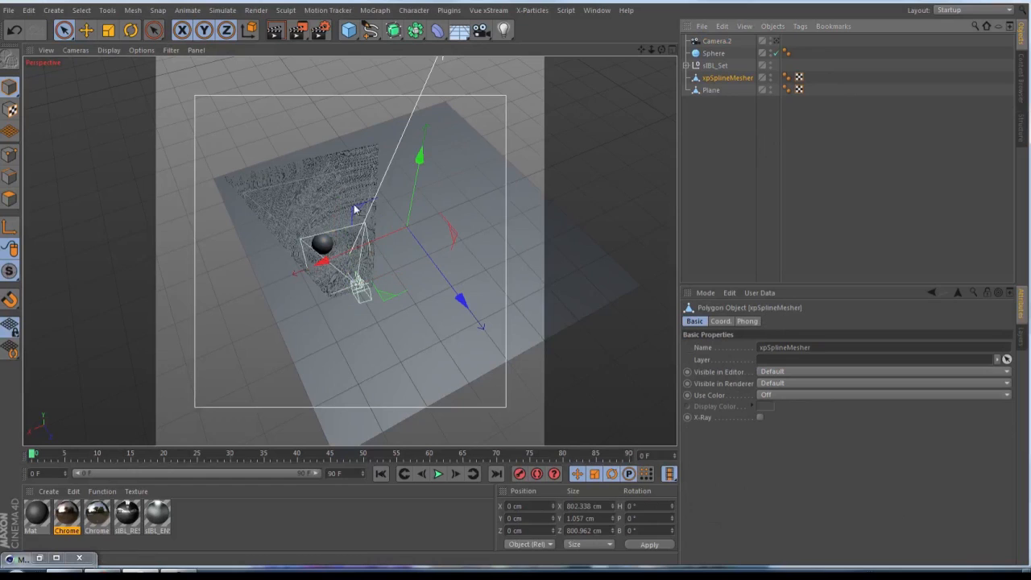
pyautogui.moveTo(661, 54)
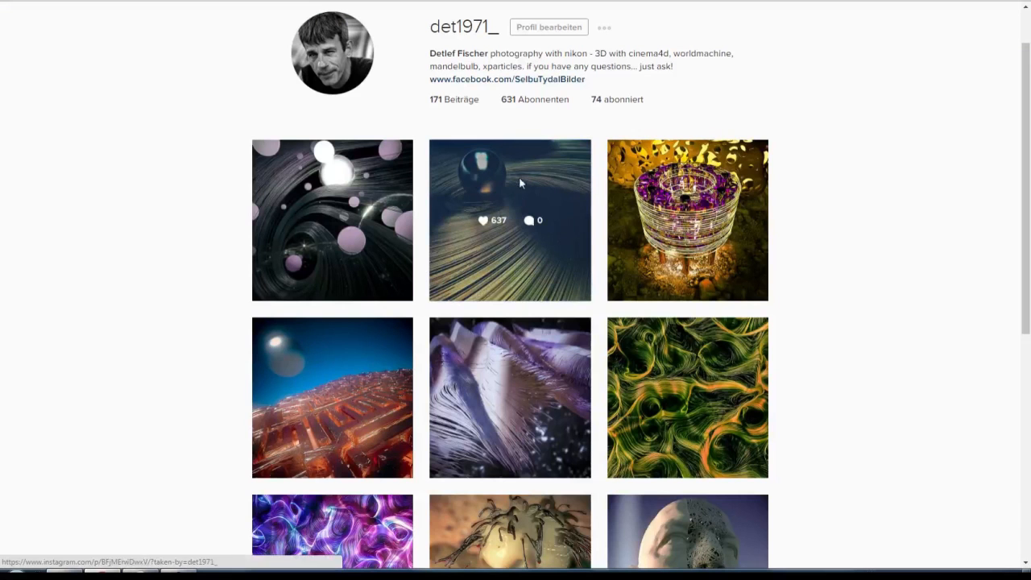
# View the black-sphere trails render post from the Instagram grid.
pyautogui.click(509, 219)
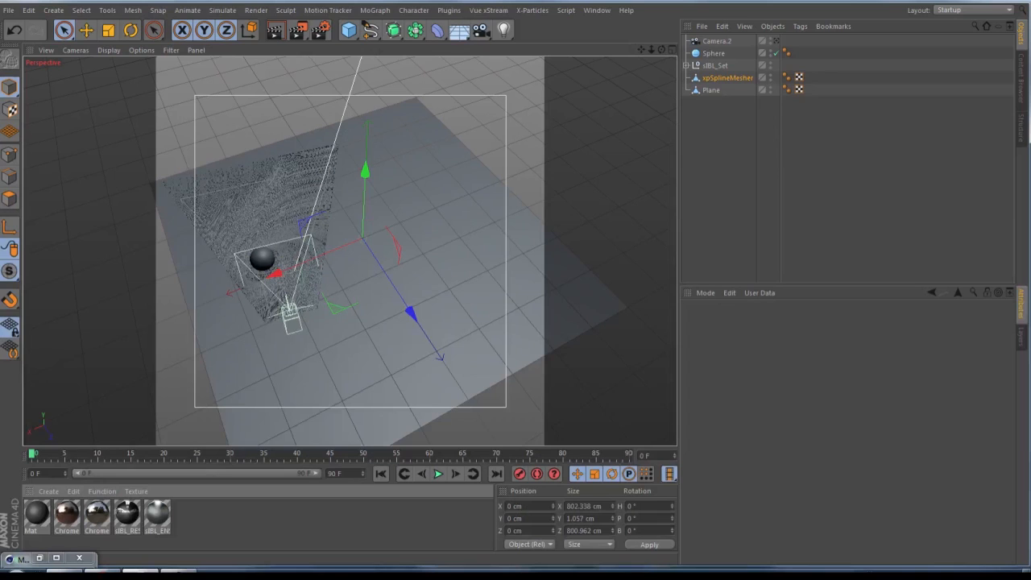
pyautogui.doubleClick(66, 516)
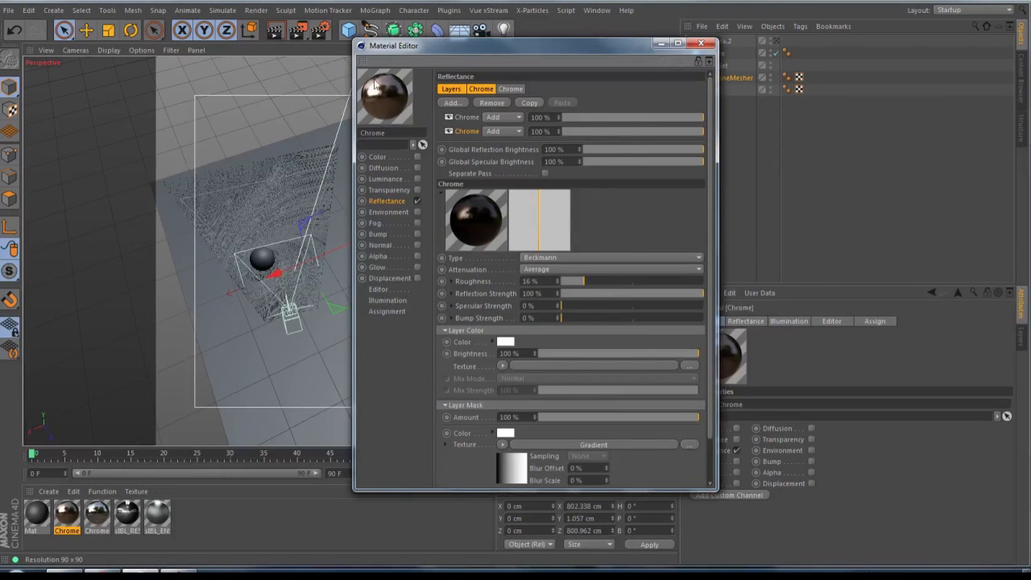
pyautogui.moveTo(390, 95)
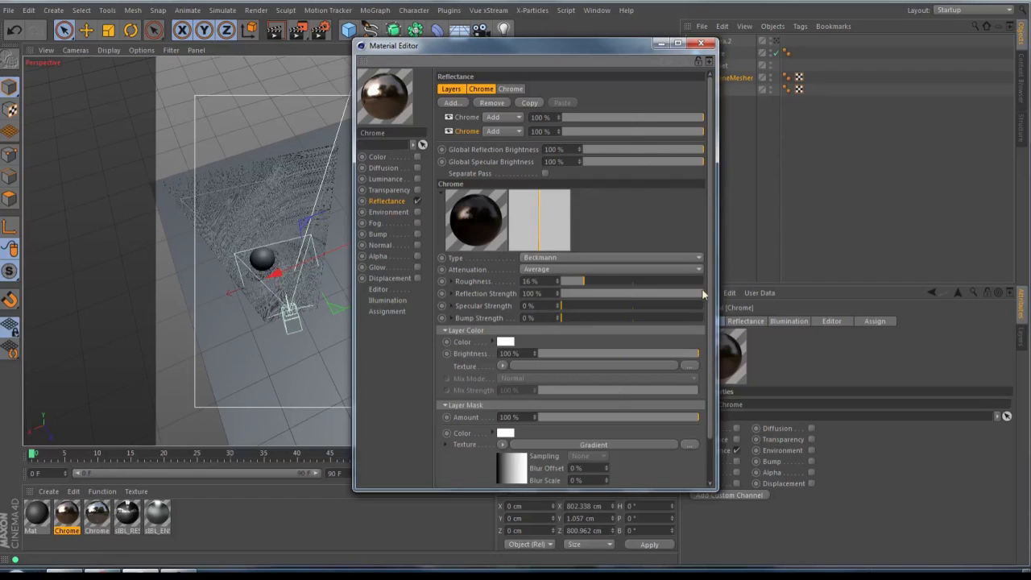
pyautogui.moveTo(483, 554)
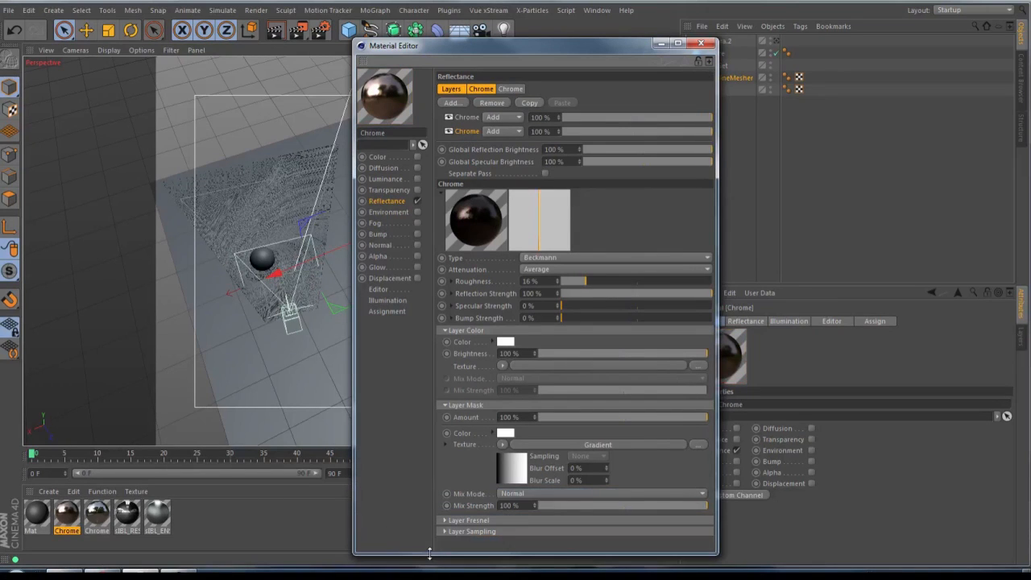
pyautogui.moveTo(513, 482)
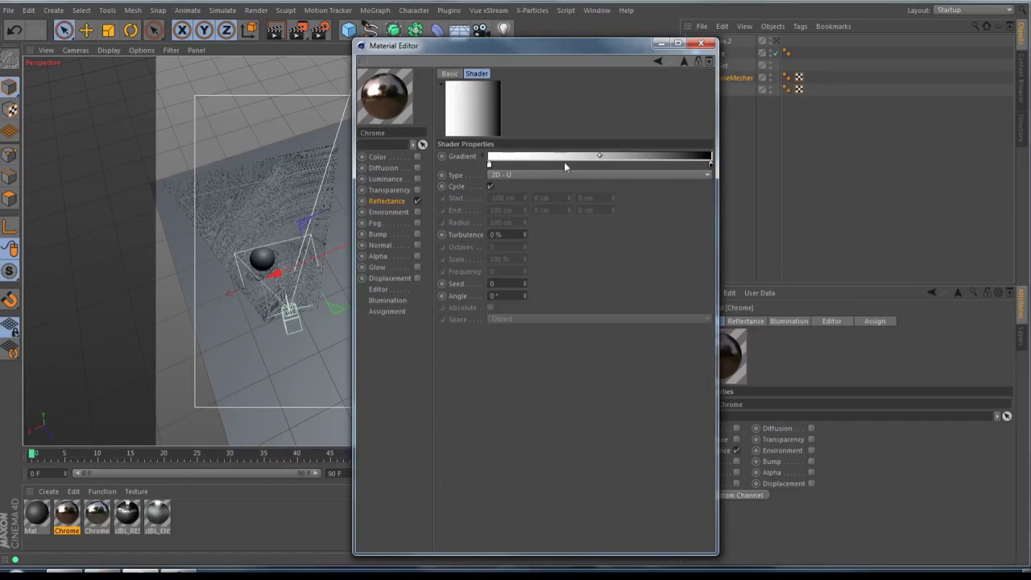
pyautogui.moveTo(600, 169)
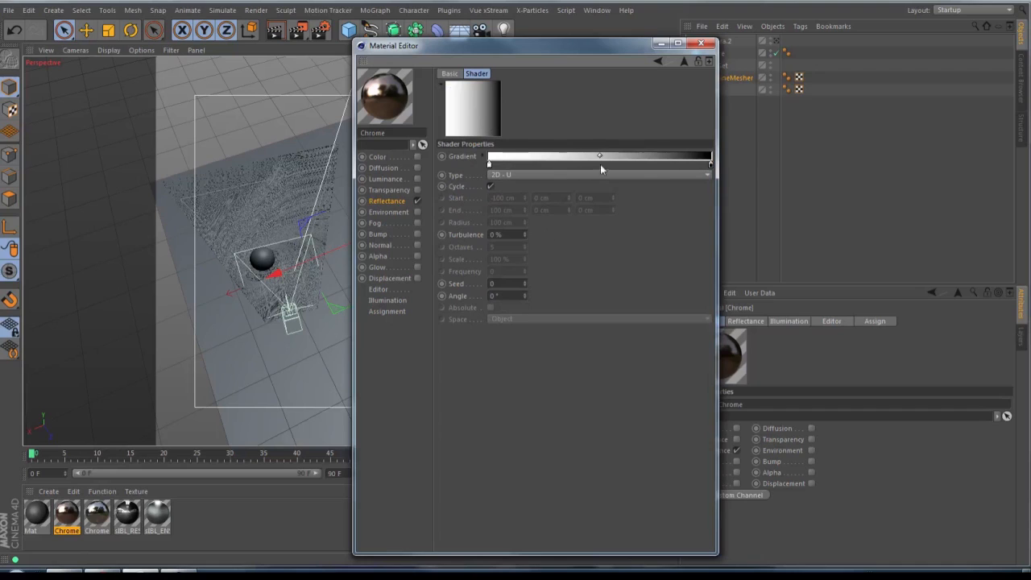
pyautogui.rightClick(599, 156)
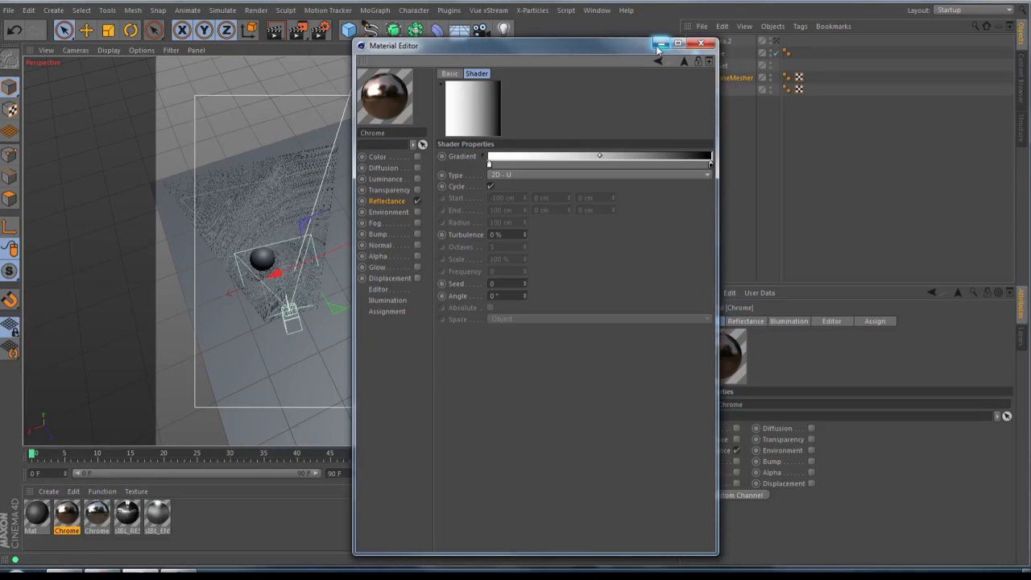
pyautogui.click(701, 43)
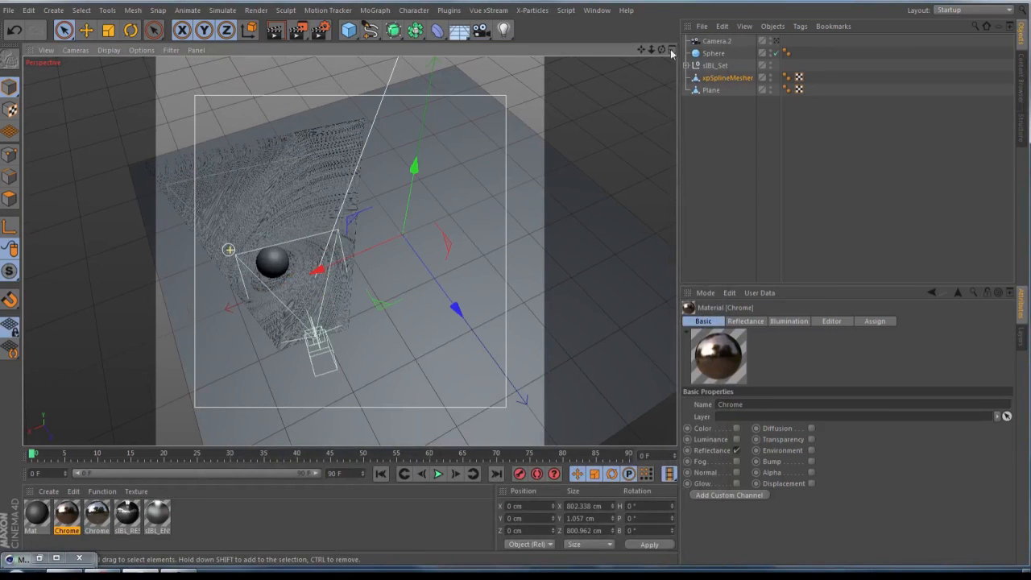
pyautogui.moveTo(847, 162)
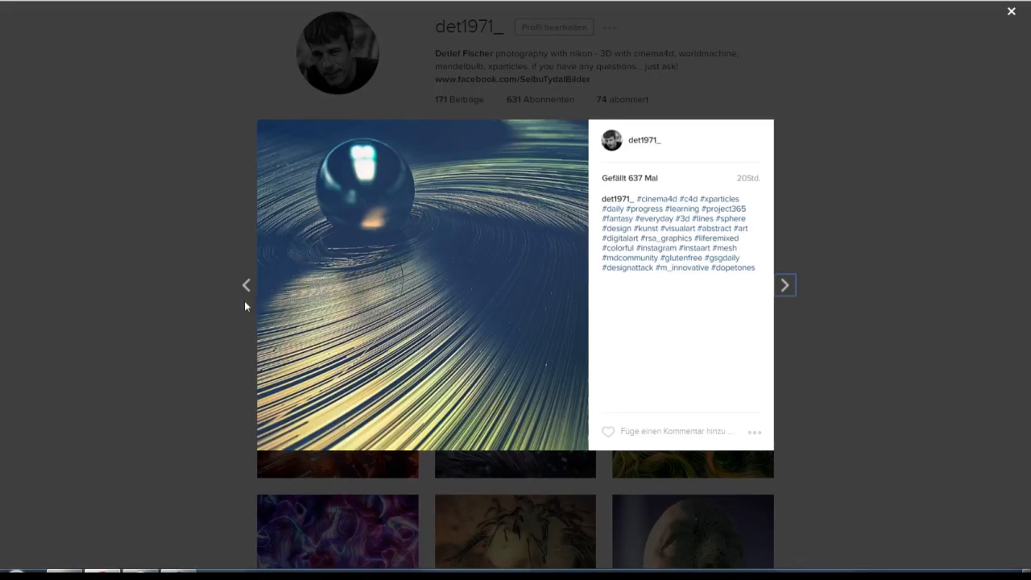
# Advance to the pink-spheres render post, then close the post viewer.
pyautogui.click(785, 284)
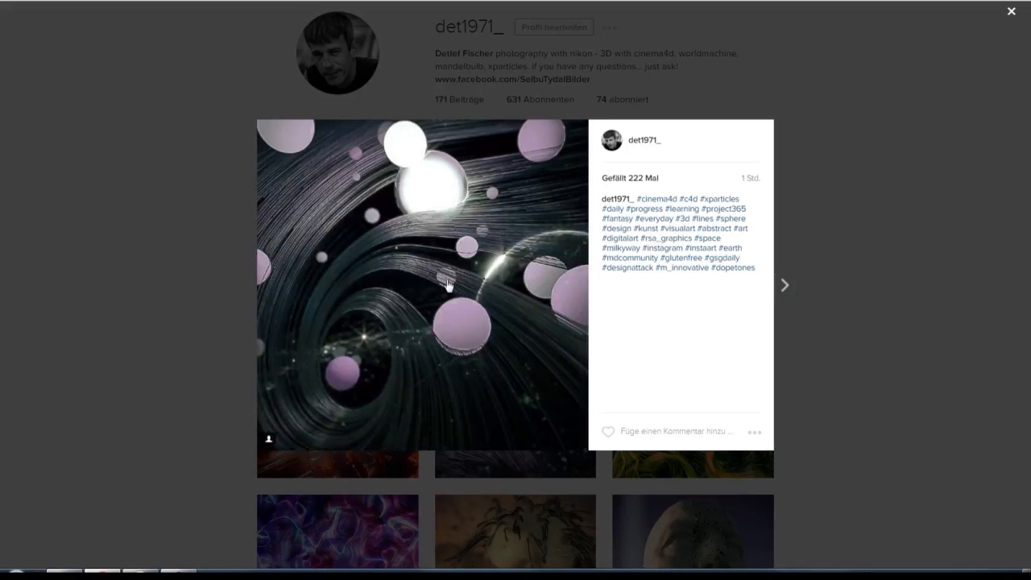
pyautogui.moveTo(448, 258)
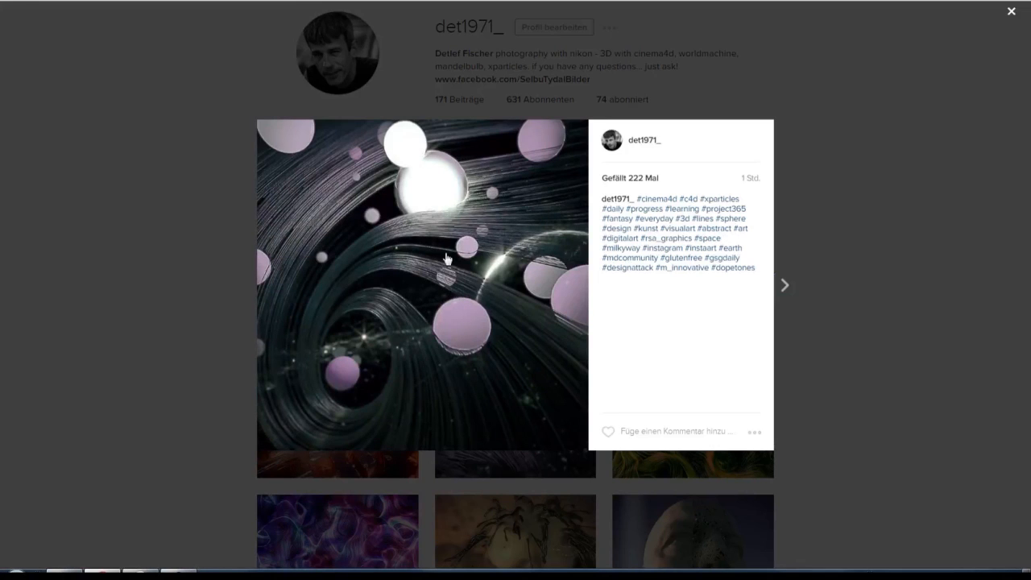
pyautogui.moveTo(467, 288)
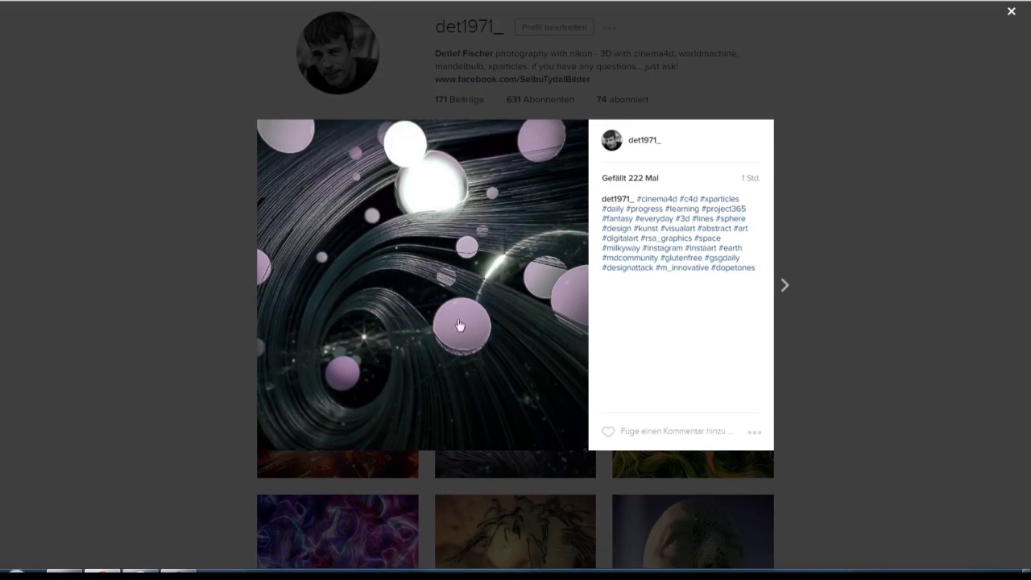
pyautogui.click(1012, 11)
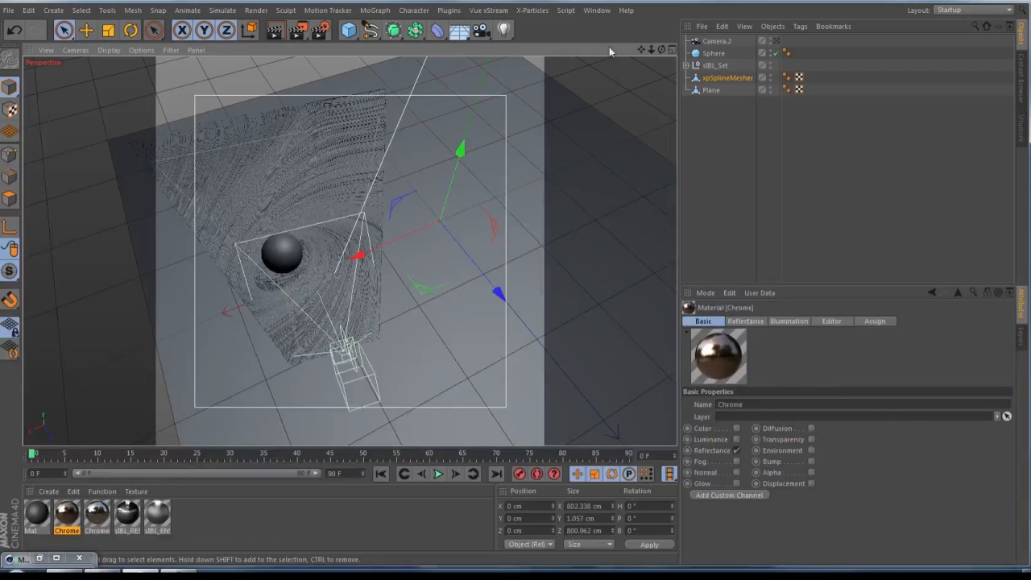
pyautogui.moveTo(596, 9)
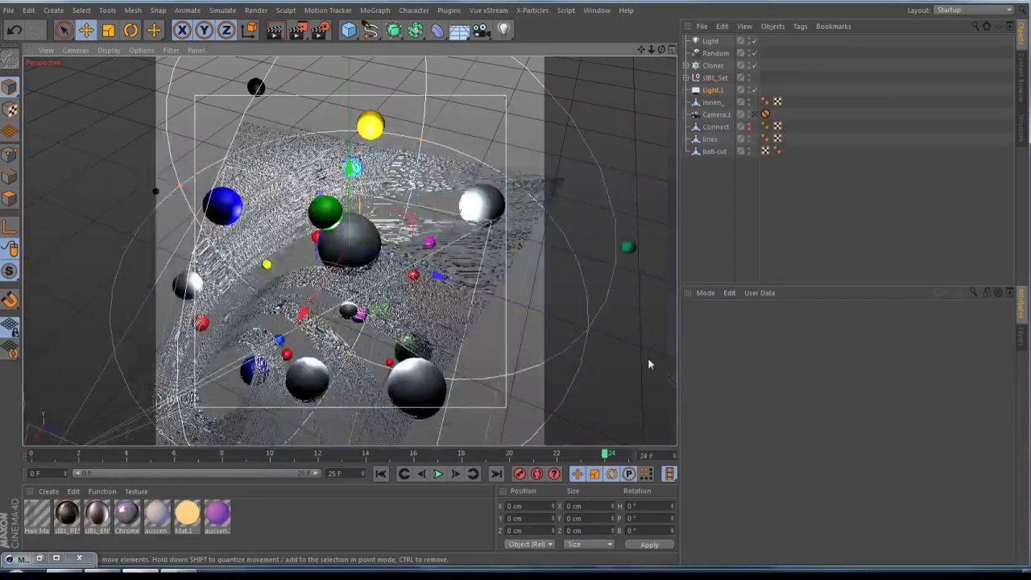
# Hide the coloured spheres and particle trails, leaving the light setup visible.
pyautogui.click(756, 64)
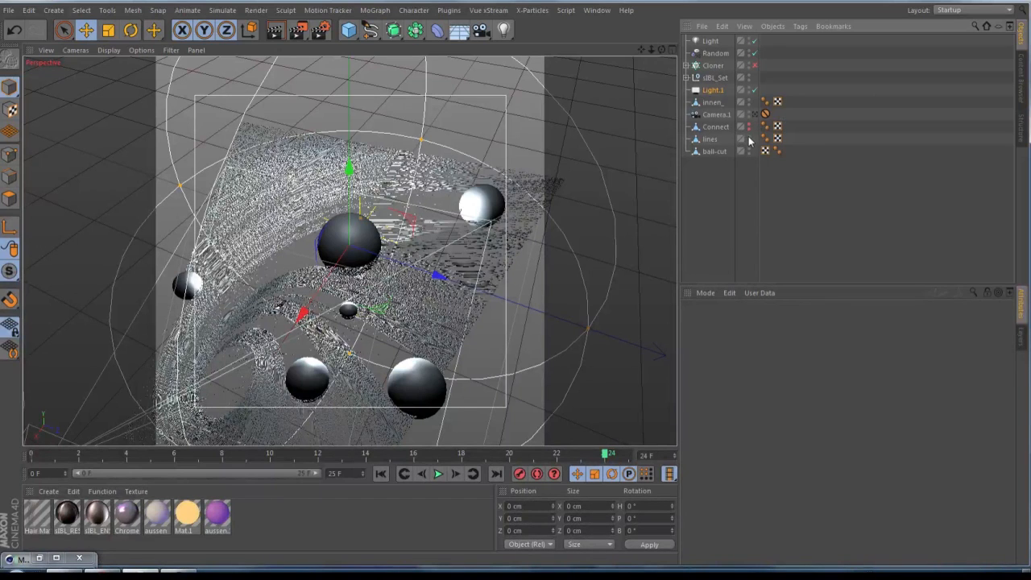
pyautogui.click(741, 139)
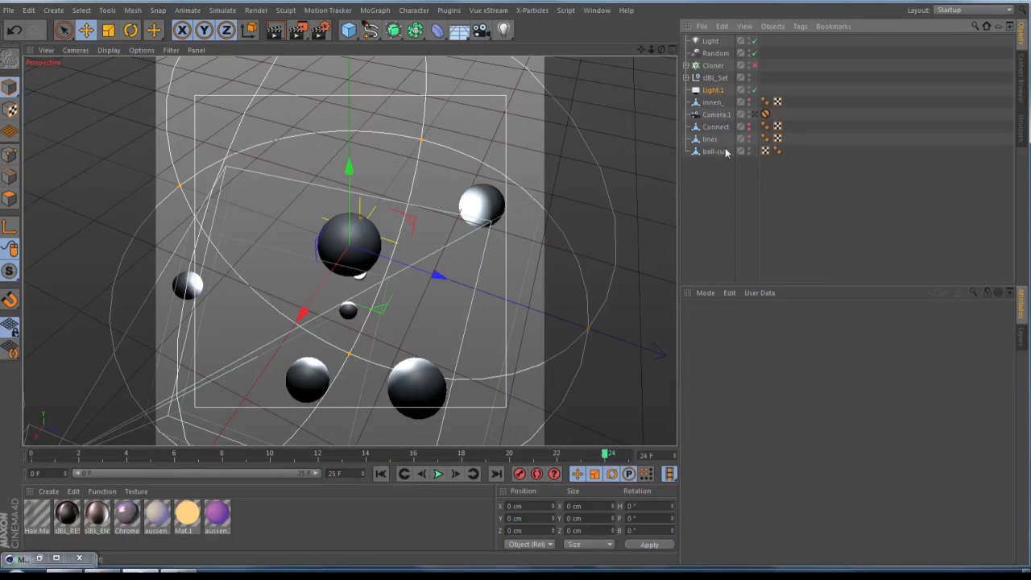
pyautogui.click(741, 126)
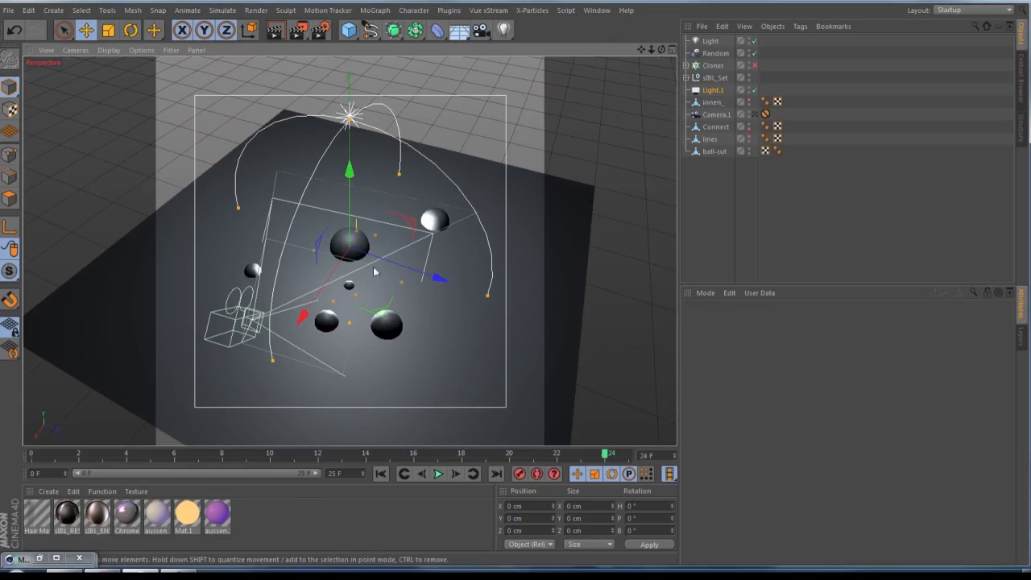
pyautogui.moveTo(475, 329)
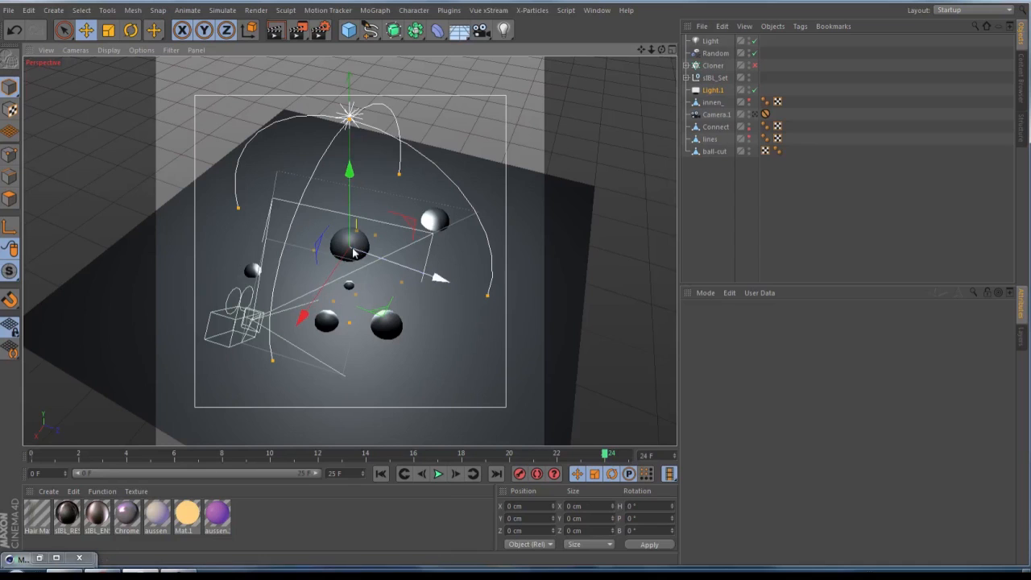
pyautogui.moveTo(532, 135)
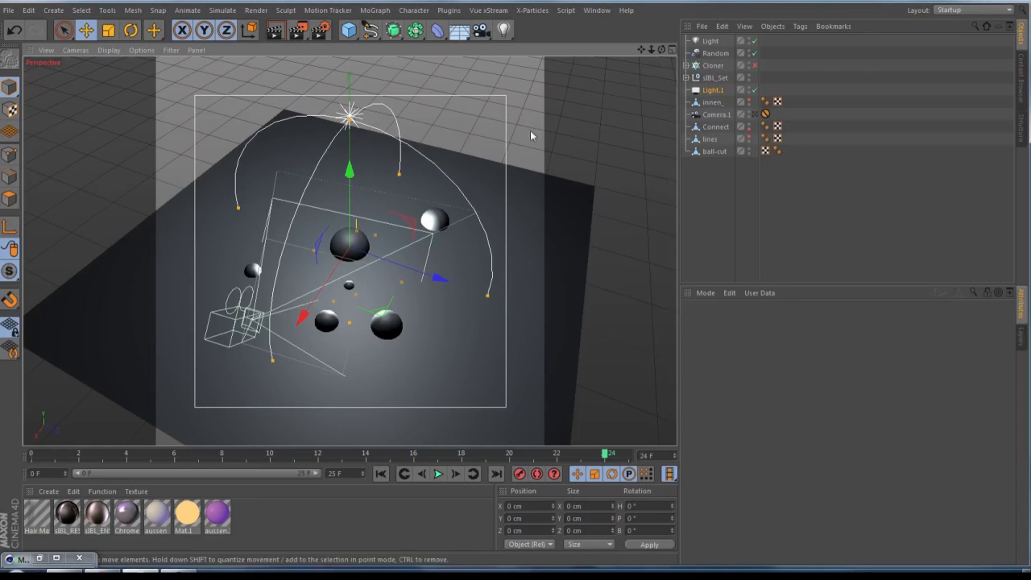
pyautogui.click(414, 29)
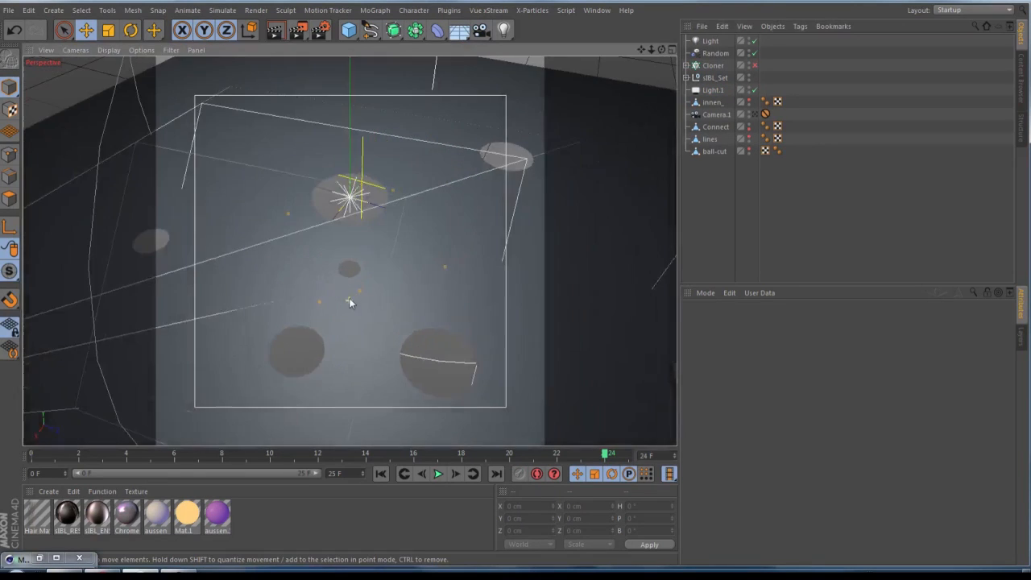
pyautogui.moveTo(351, 303); pyautogui.dragTo(403, 277)
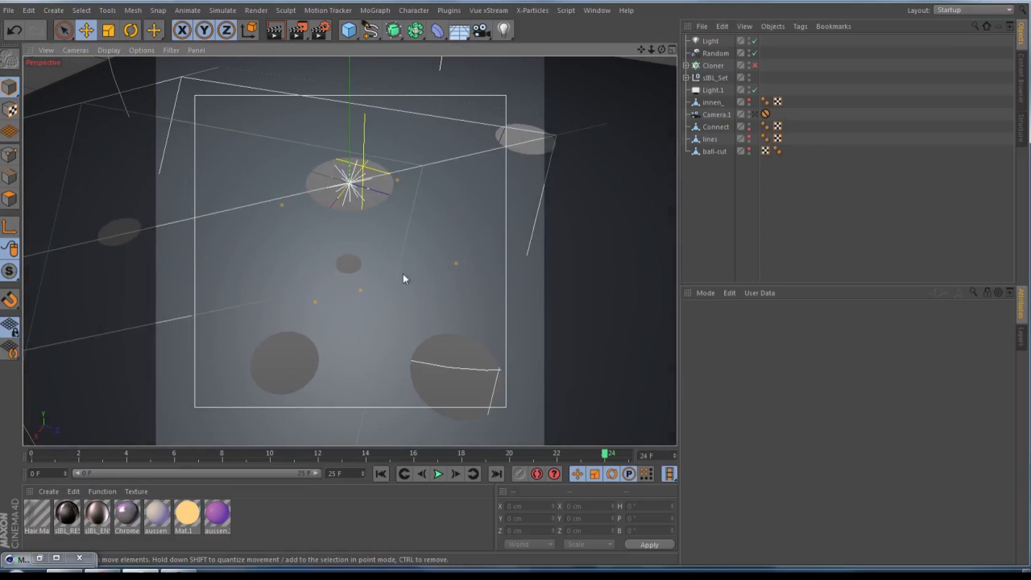
pyautogui.moveTo(393, 279)
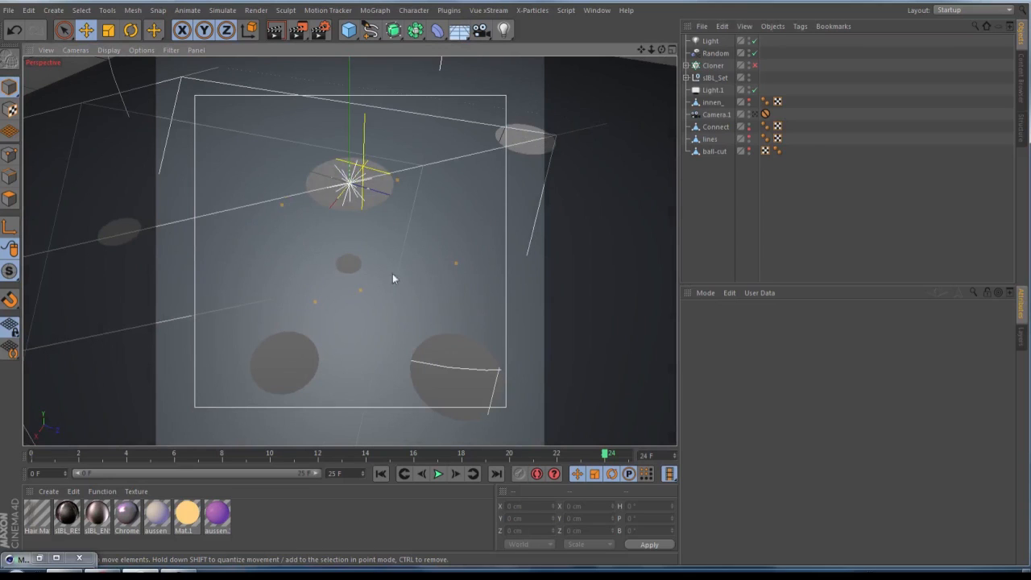
pyautogui.moveTo(687, 106)
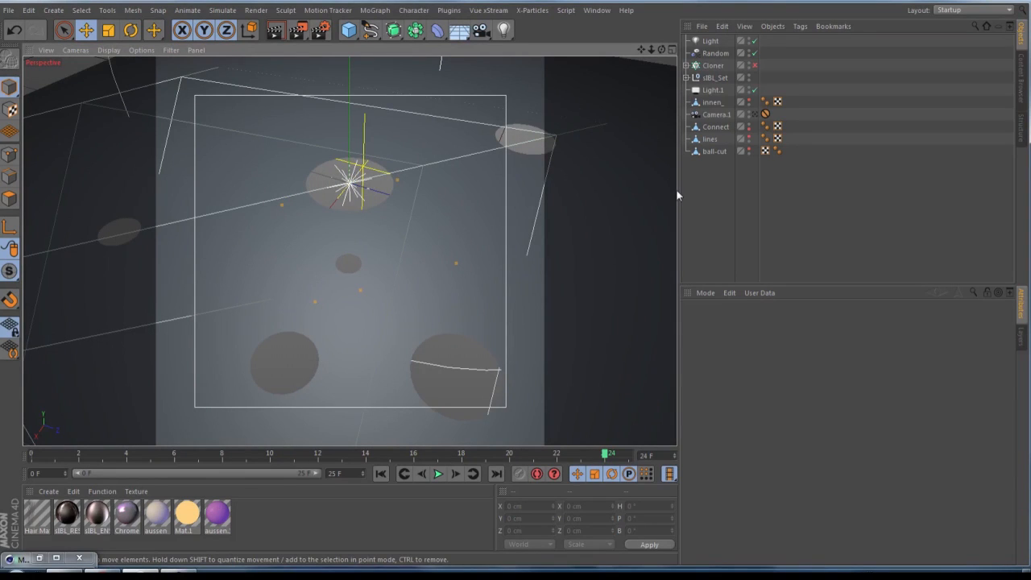
pyautogui.moveTo(668, 206)
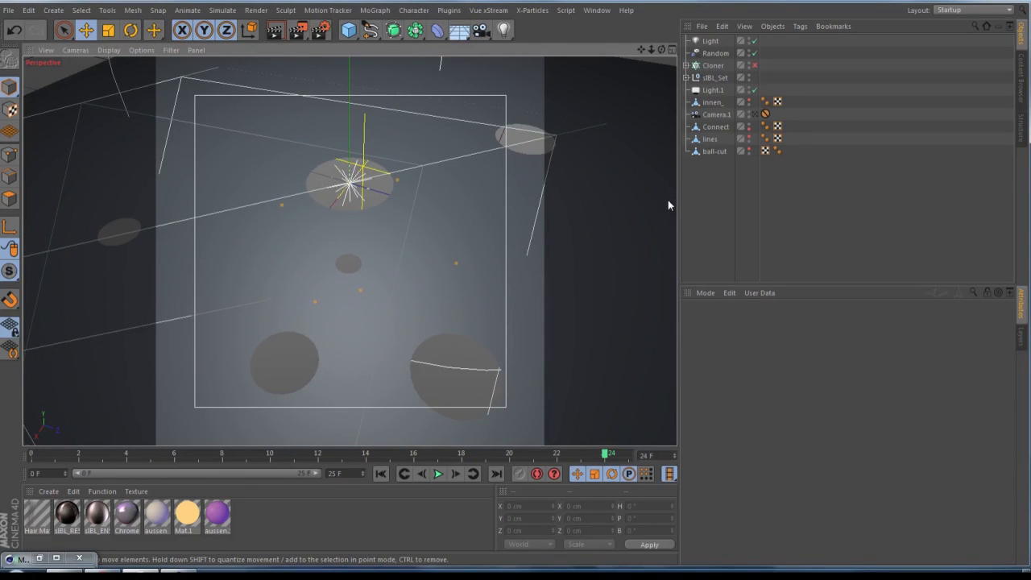
pyautogui.moveTo(261, 244)
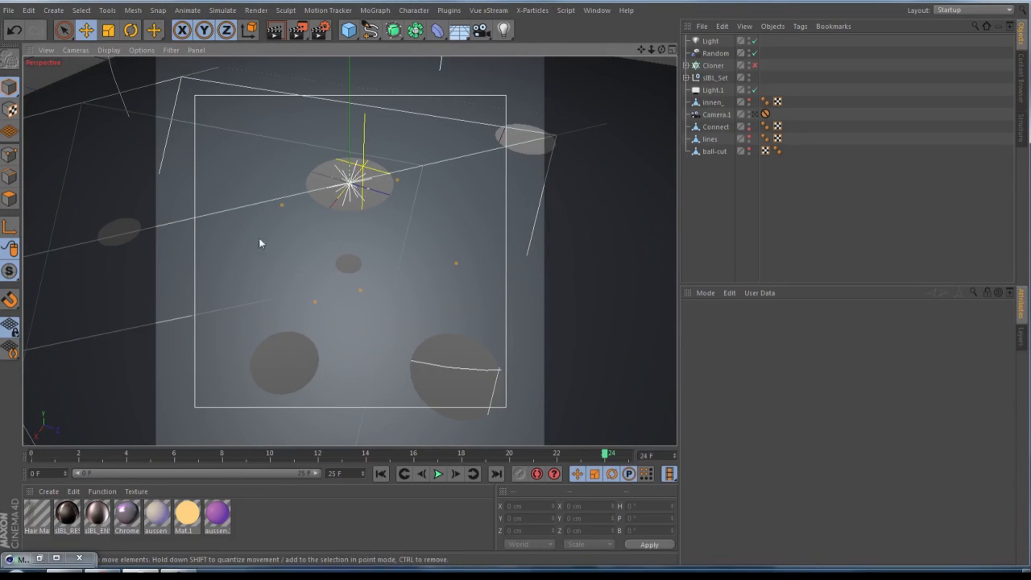
pyautogui.moveTo(313, 387)
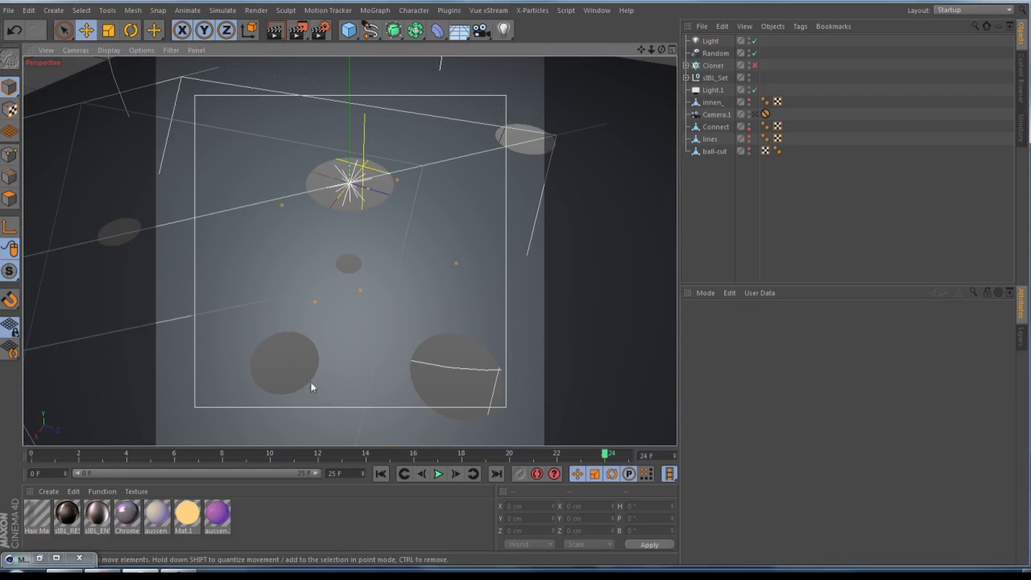
pyautogui.moveTo(271, 339)
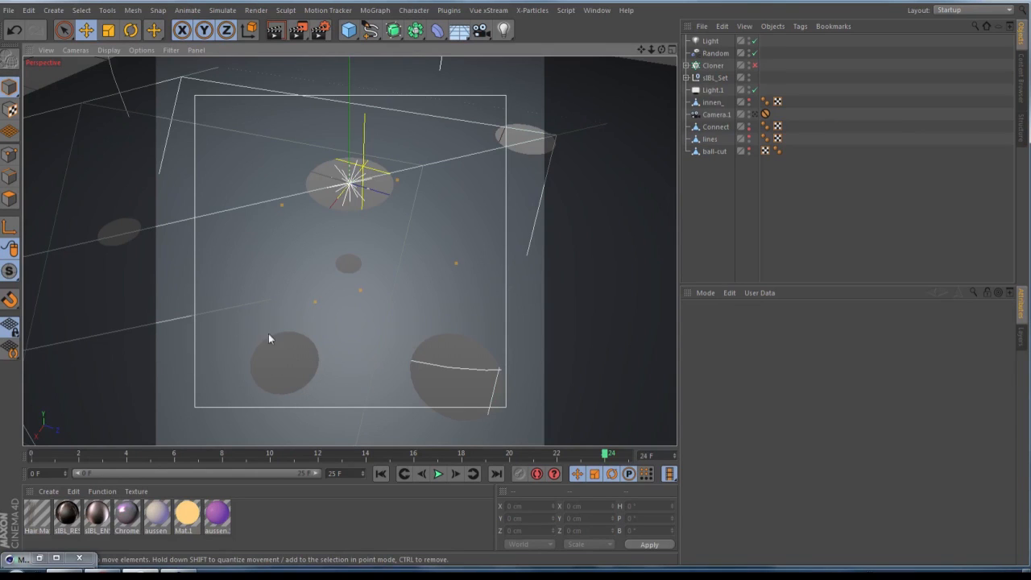
pyautogui.moveTo(296, 389)
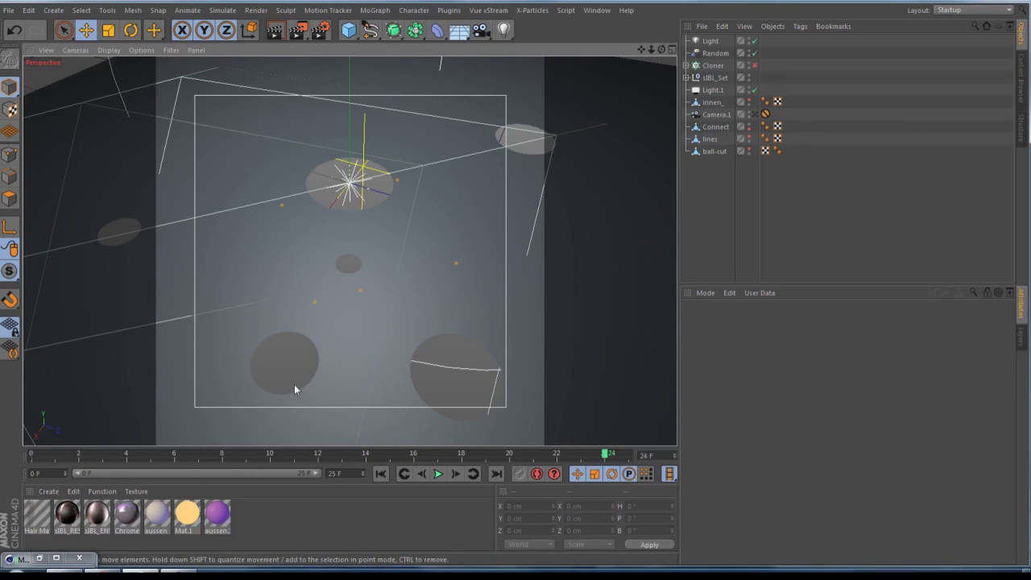
pyautogui.moveTo(209, 398)
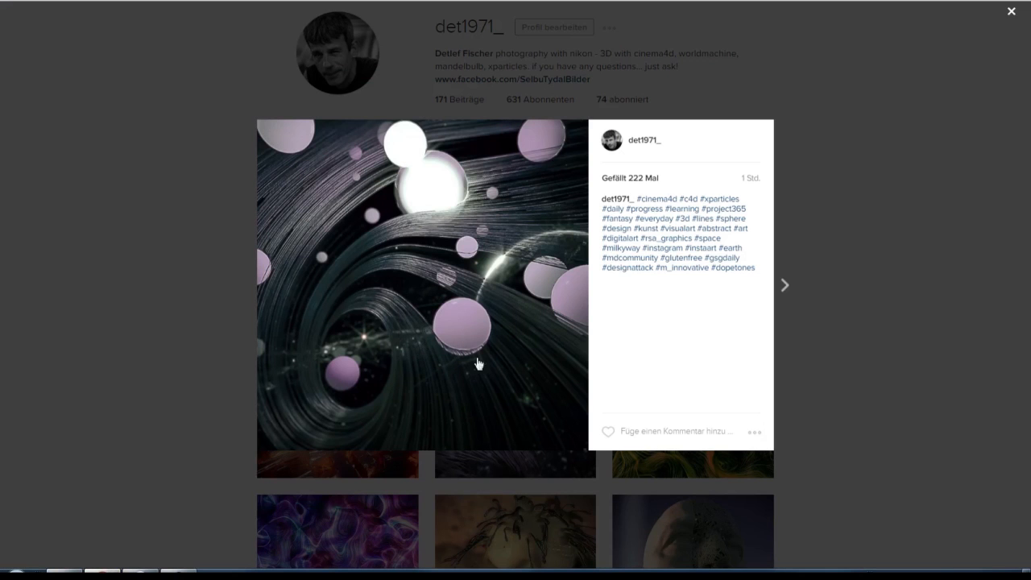
pyautogui.moveTo(362, 252)
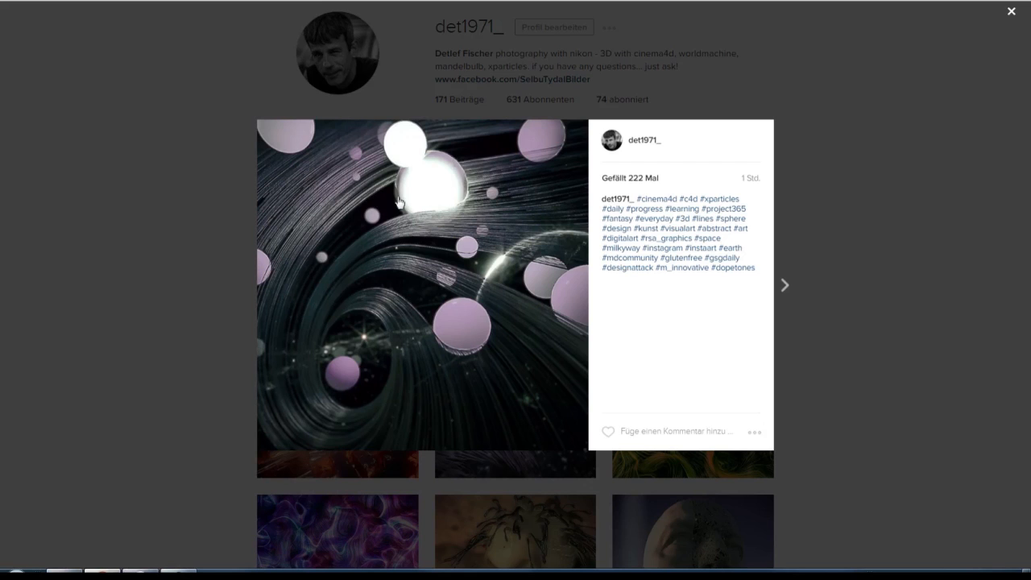
pyautogui.moveTo(417, 207)
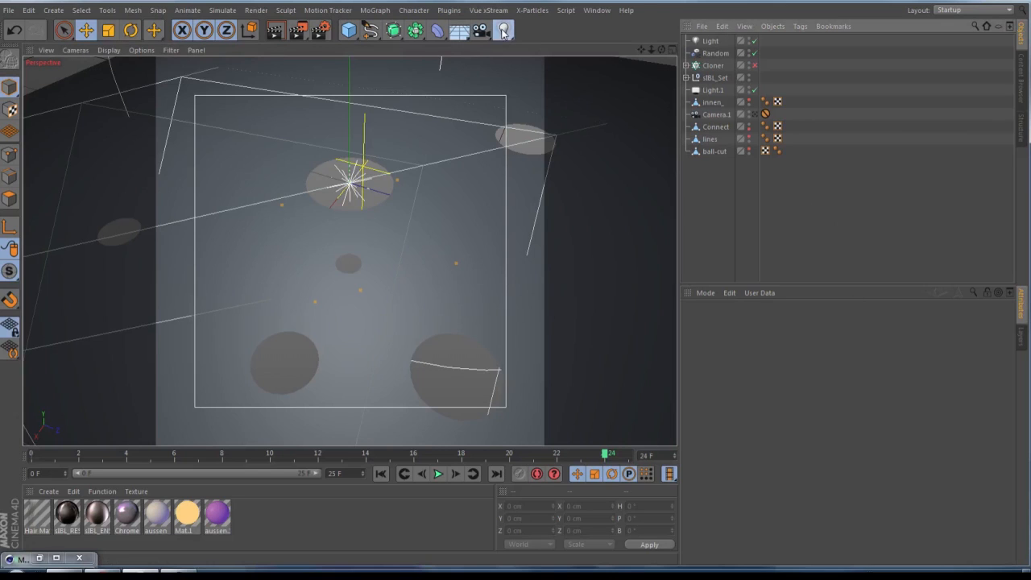
# Isolate and select the innen polygon object in the Object Manager.
pyautogui.click(503, 29)
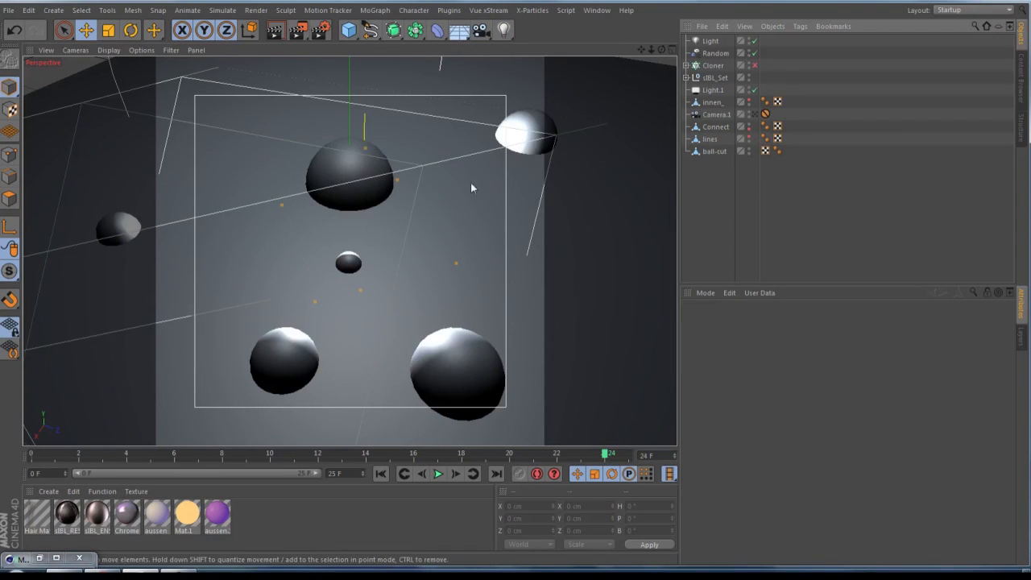
pyautogui.moveTo(765, 187)
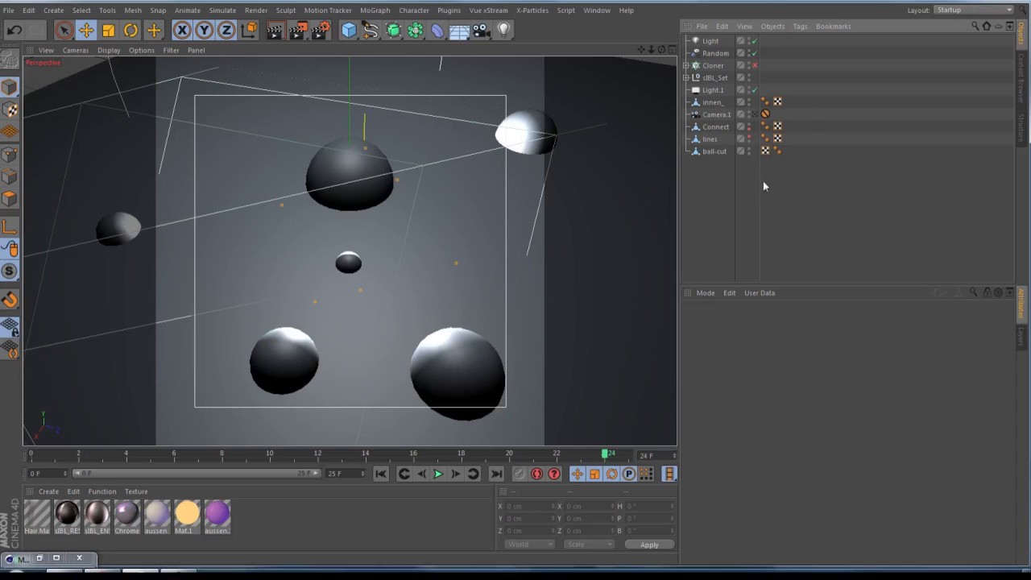
pyautogui.moveTo(751, 154)
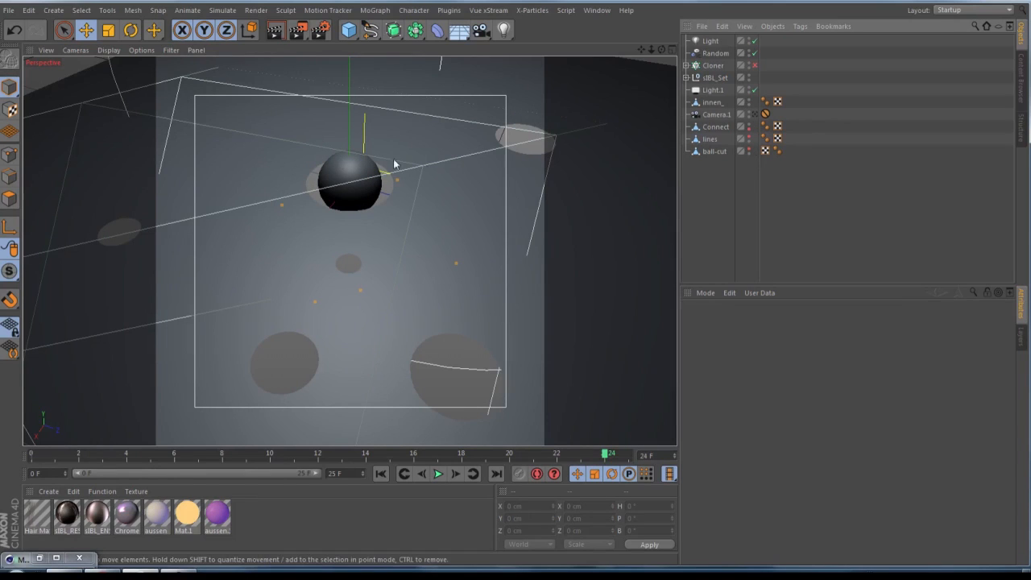
pyautogui.click(712, 103)
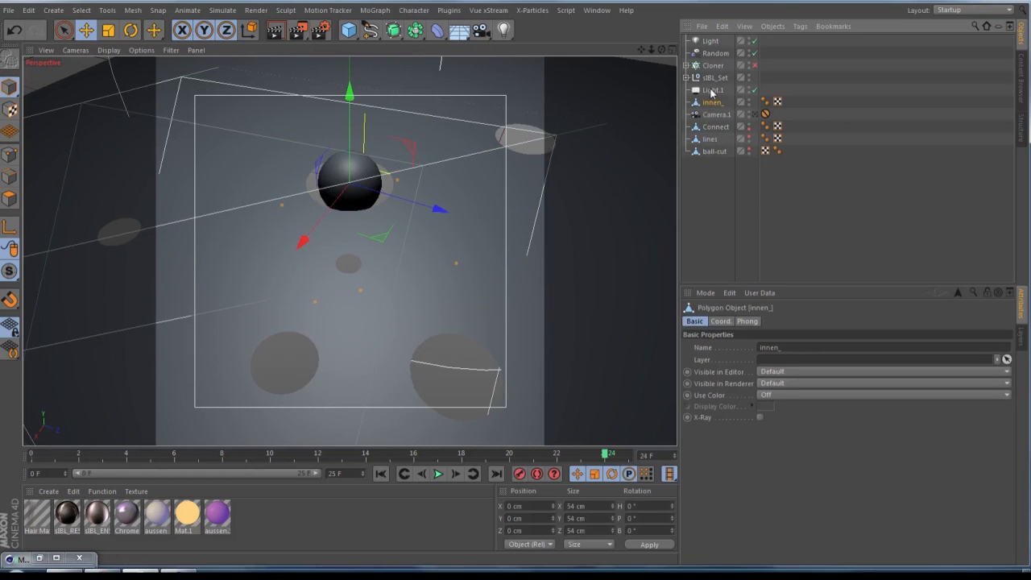
# Select Light1 and reach its Details settings for the Object/Spline area shape and Inverse Square falloff.
pyautogui.click(713, 90)
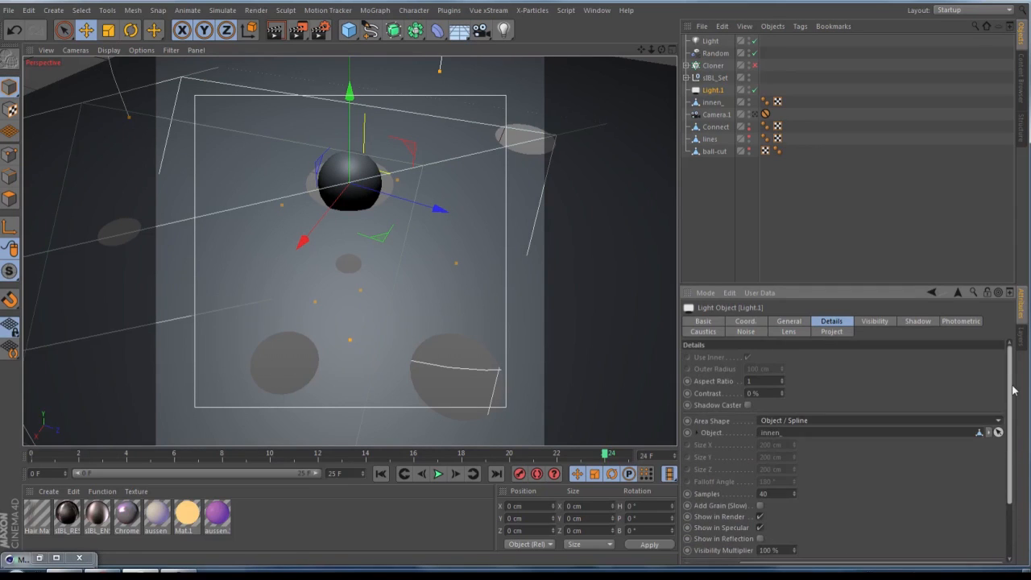
pyautogui.scroll(-3)
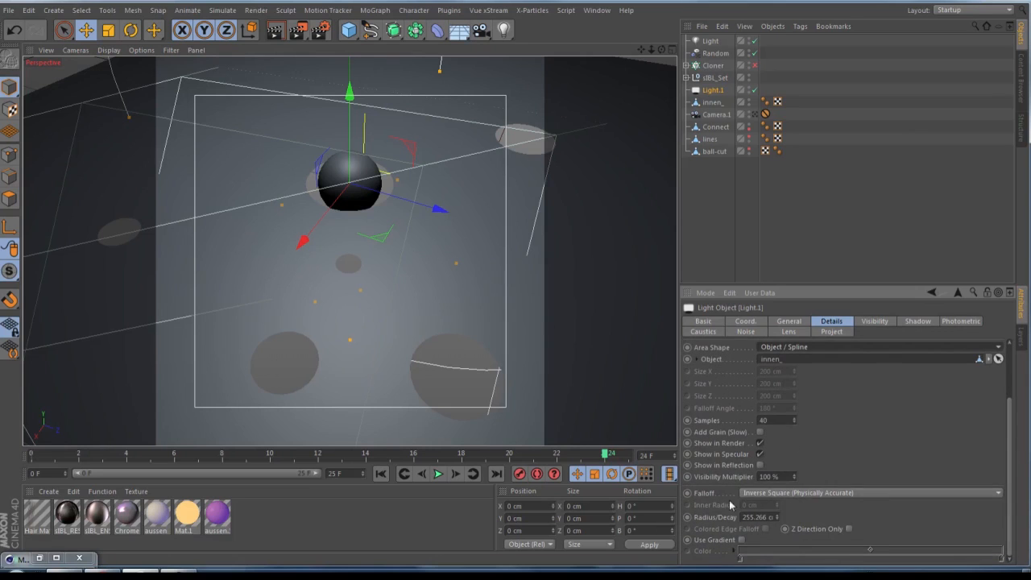
pyautogui.moveTo(772, 498)
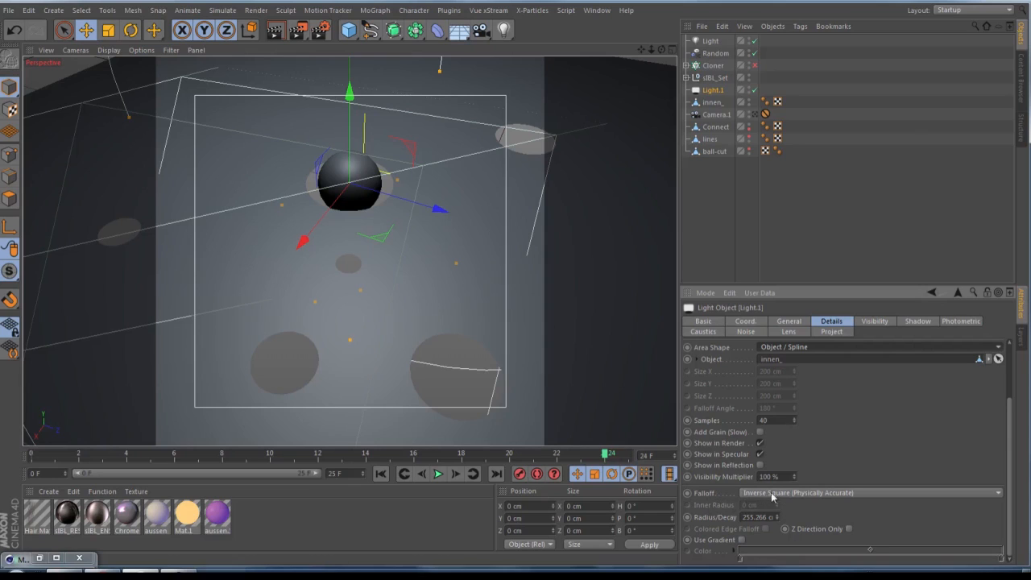
pyautogui.moveTo(728, 501)
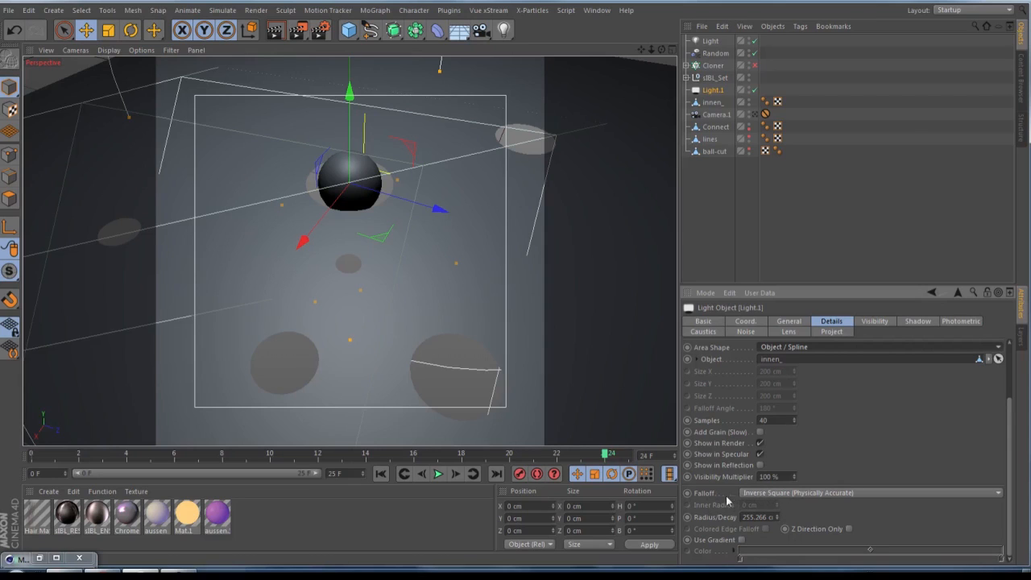
pyautogui.moveTo(772, 216)
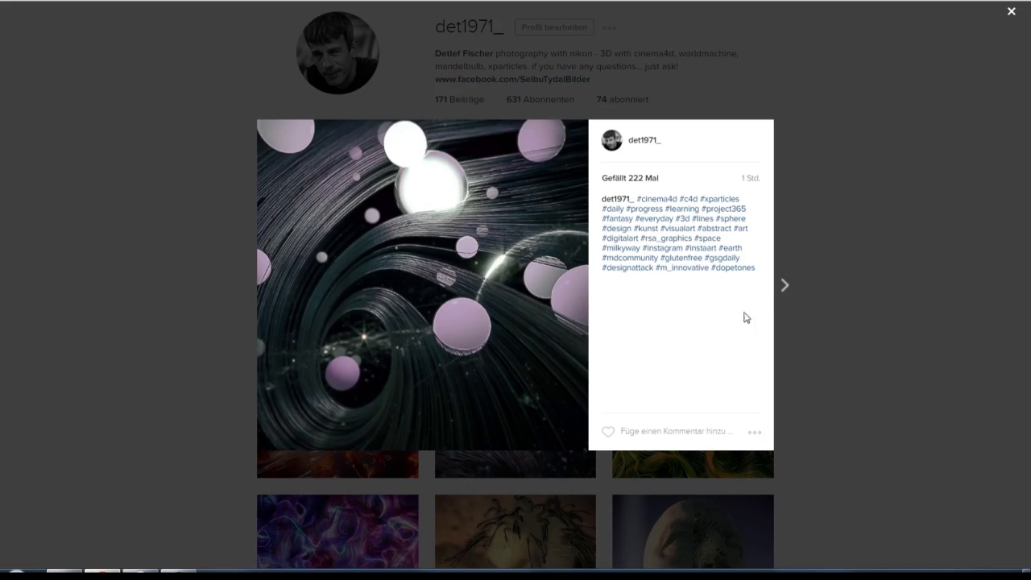
# Browse to the sphere-on-swirls render and back, then return to the det1971_ profile grid.
pyautogui.click(786, 284)
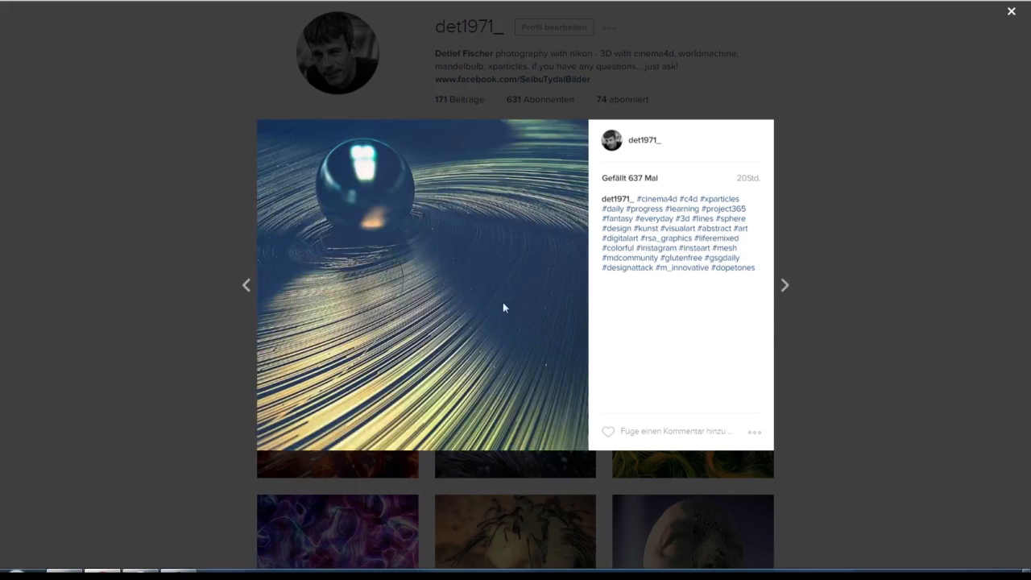
pyautogui.moveTo(428, 287)
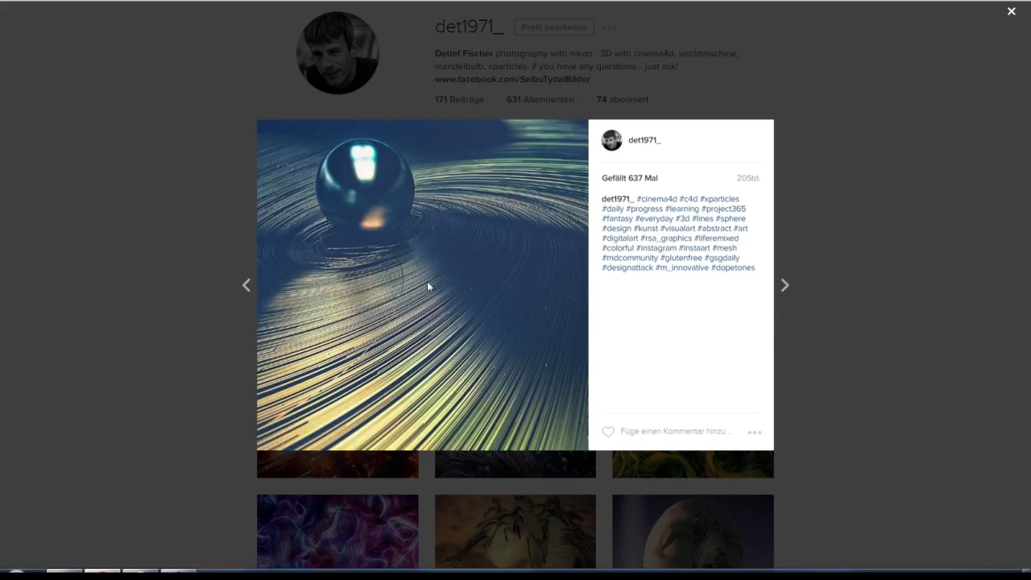
pyautogui.click(246, 284)
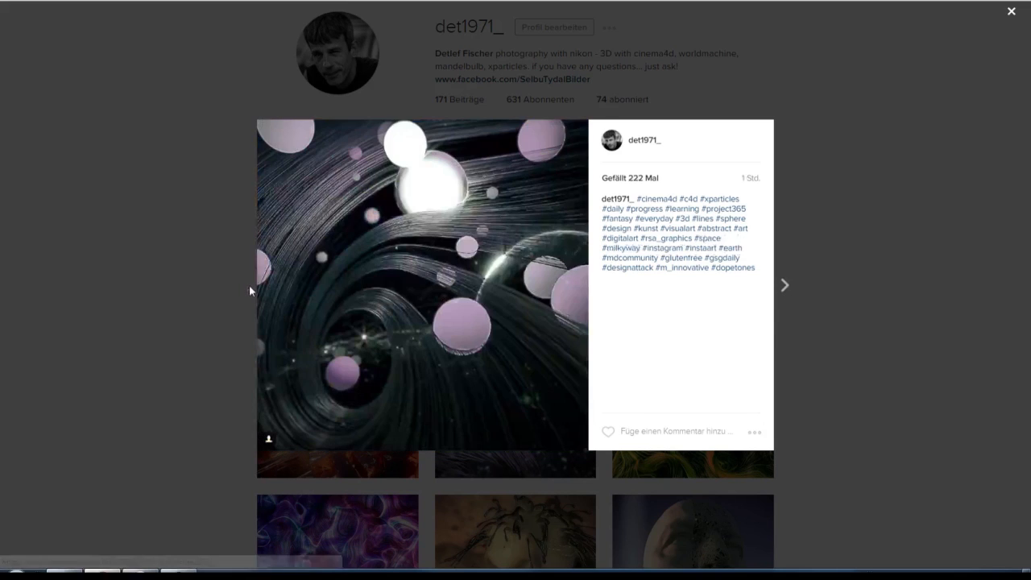
pyautogui.click(1012, 11)
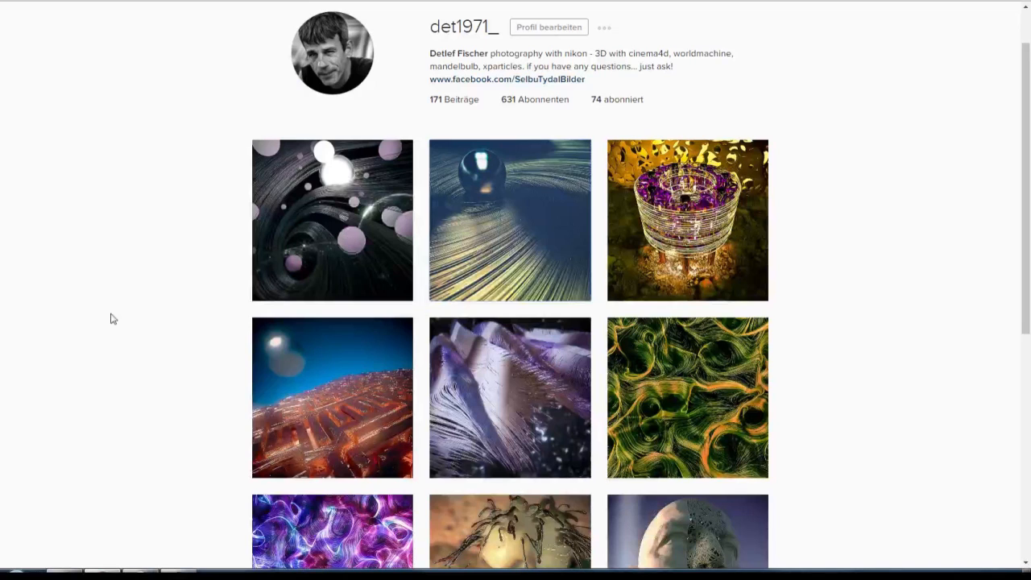
pyautogui.moveTo(567, 250)
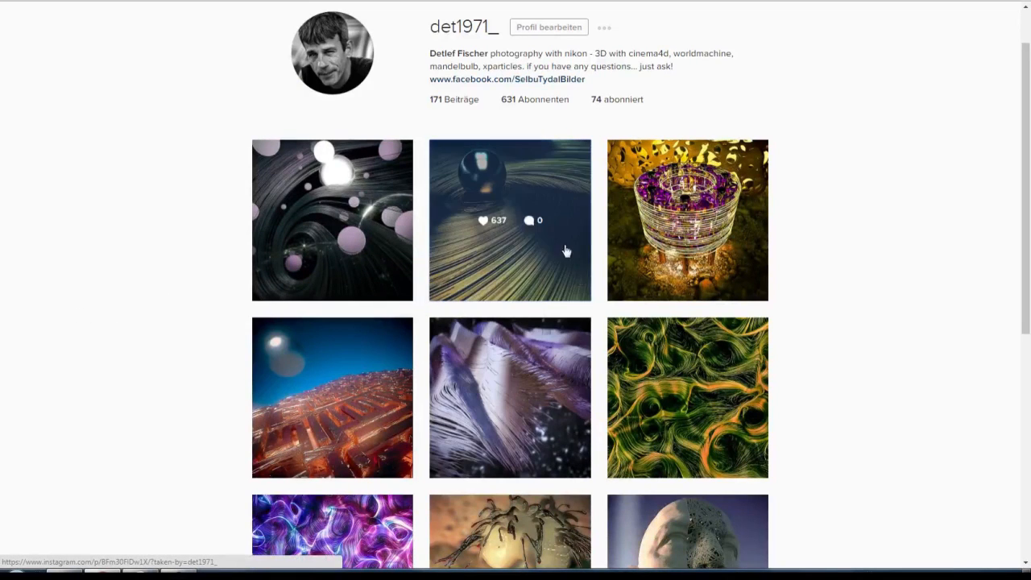
pyautogui.moveTo(87, 313)
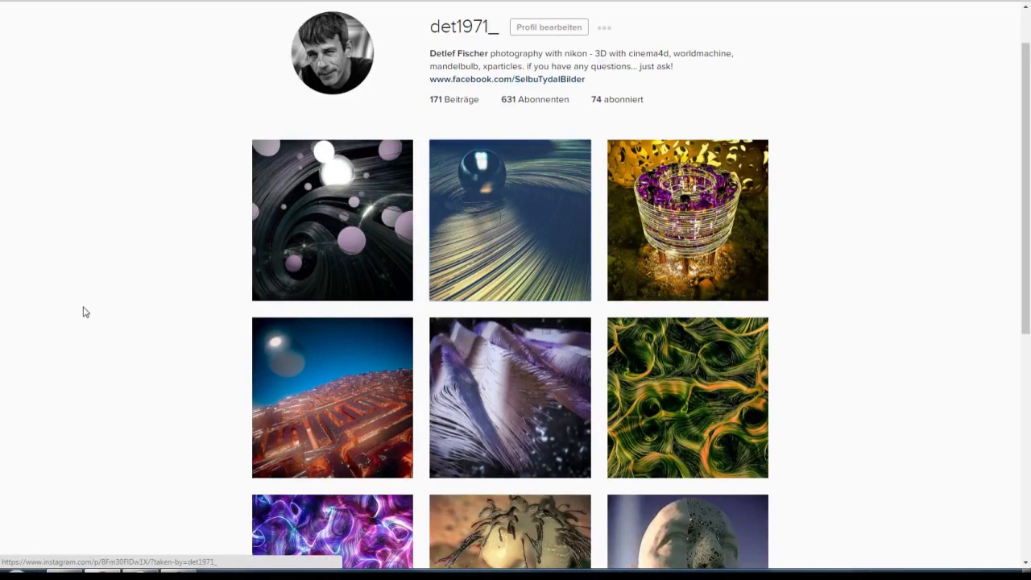
pyautogui.moveTo(335, 89)
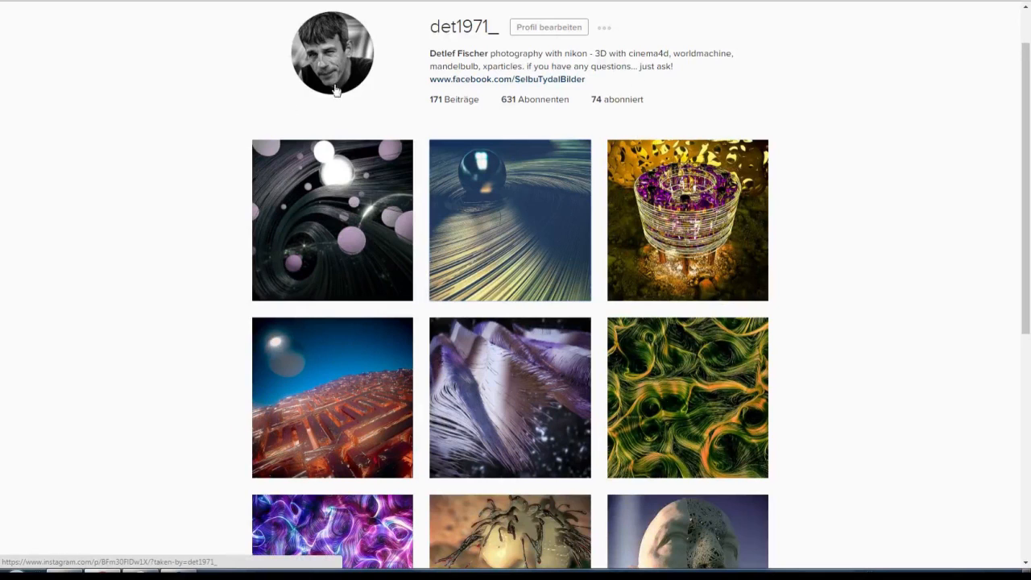
pyautogui.moveTo(84, 200)
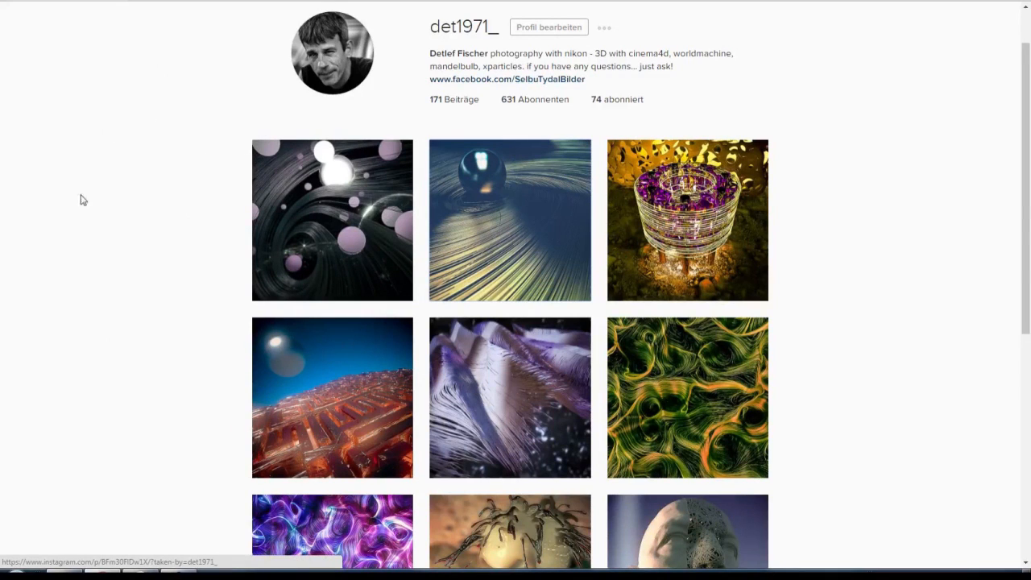